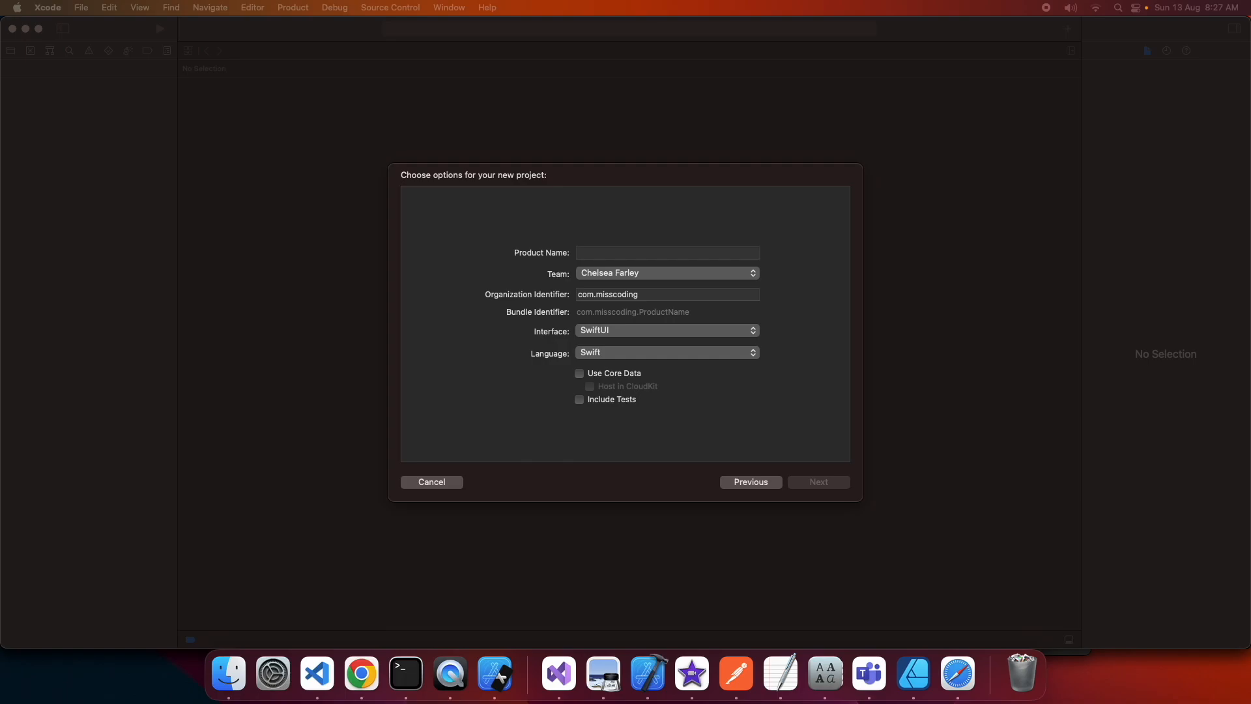
# Step: Enter CustomViewModifierTutorial as the product name and continue to the save location
pyautogui.write('Cus')
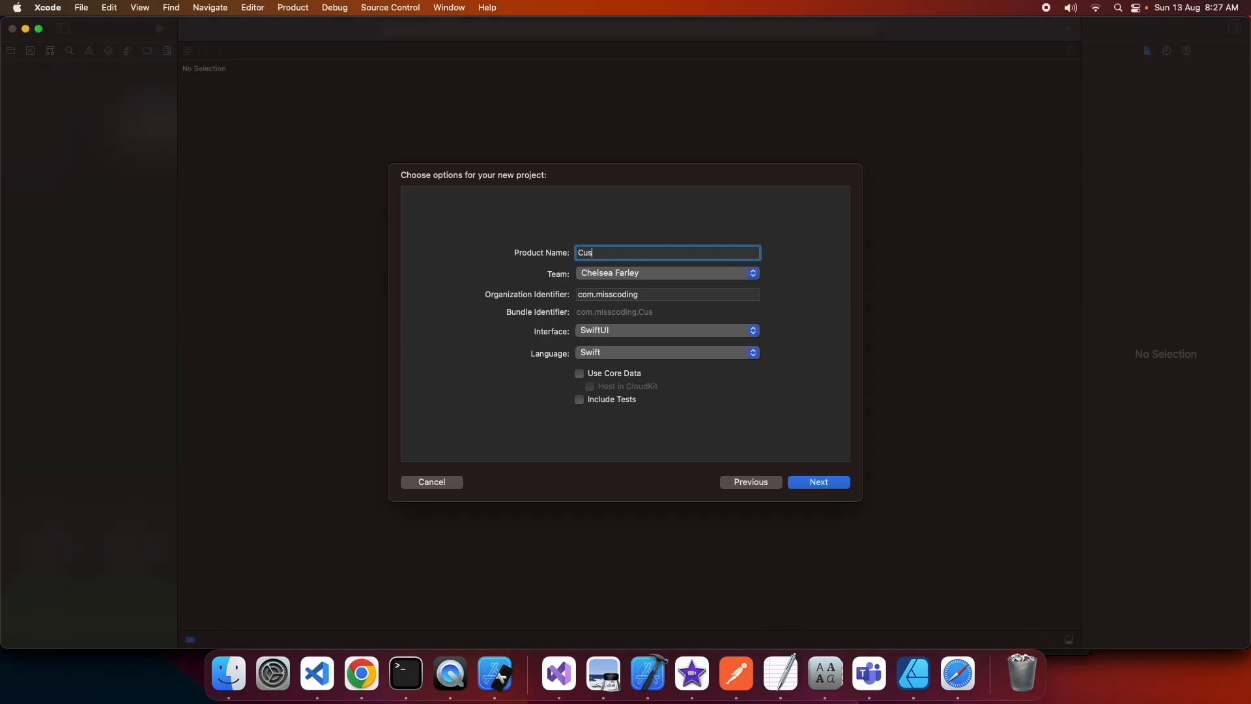
pyautogui.write('tomView')
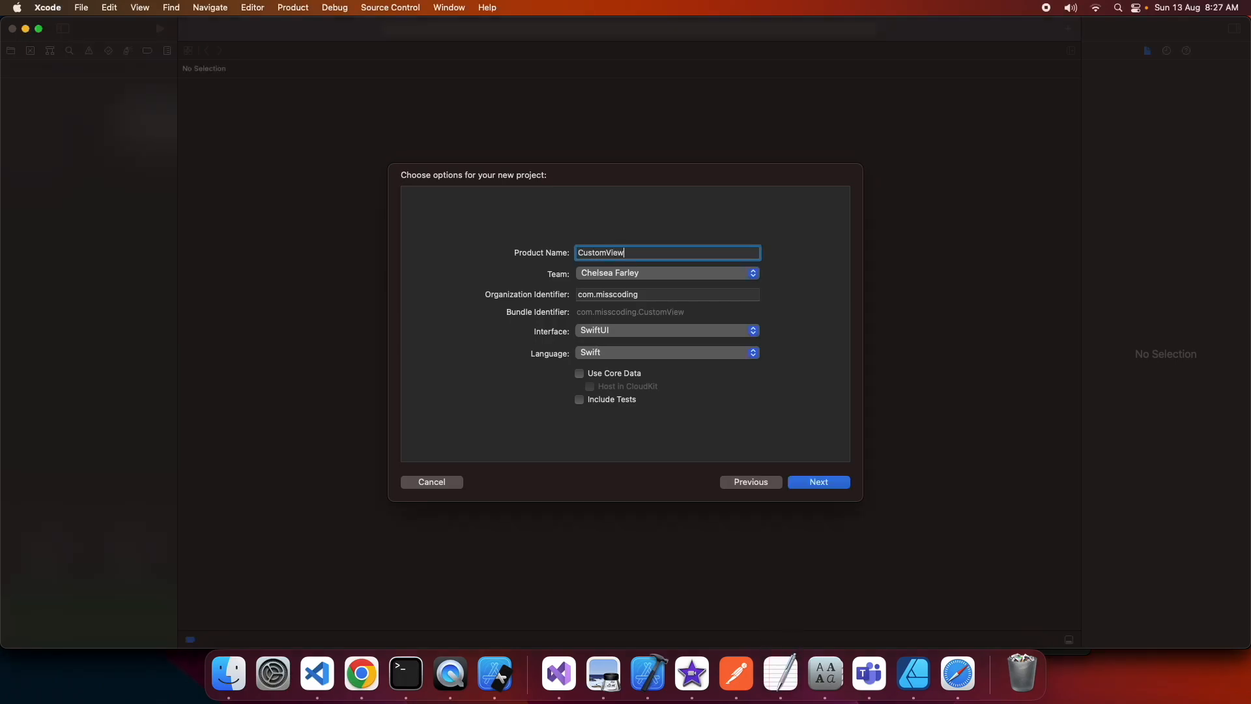
pyautogui.write('ModifierTut')
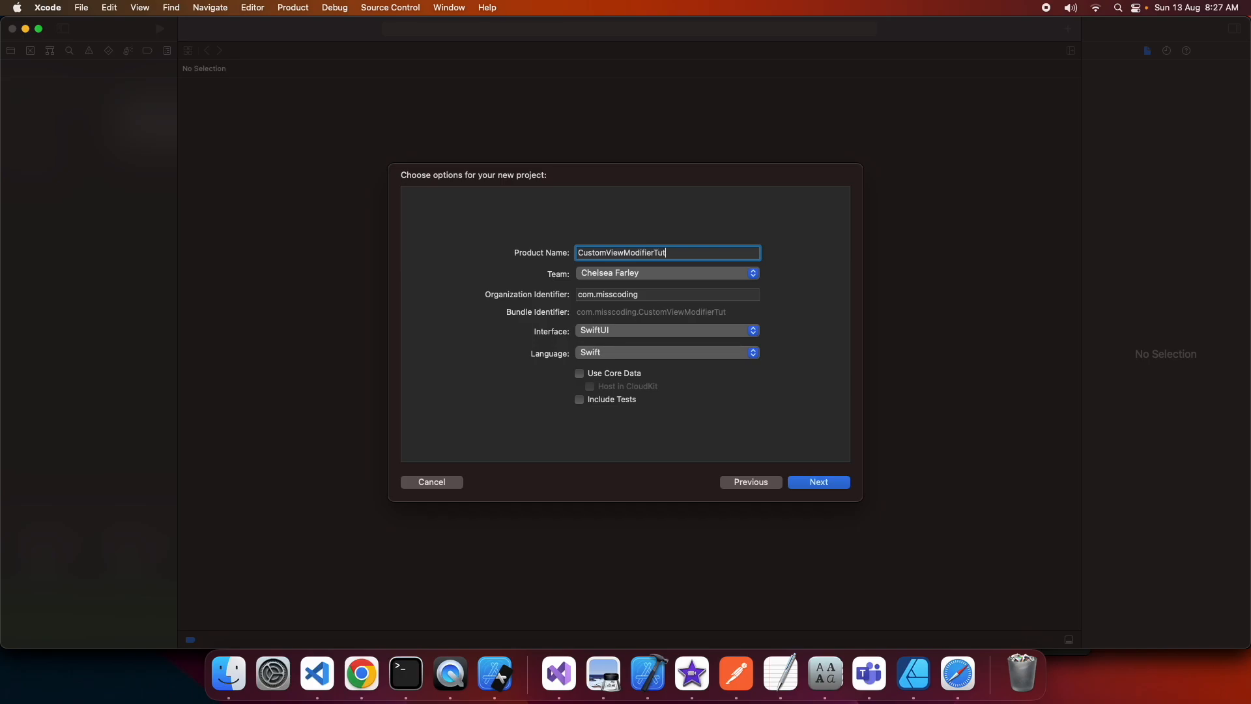
pyautogui.write('orial')
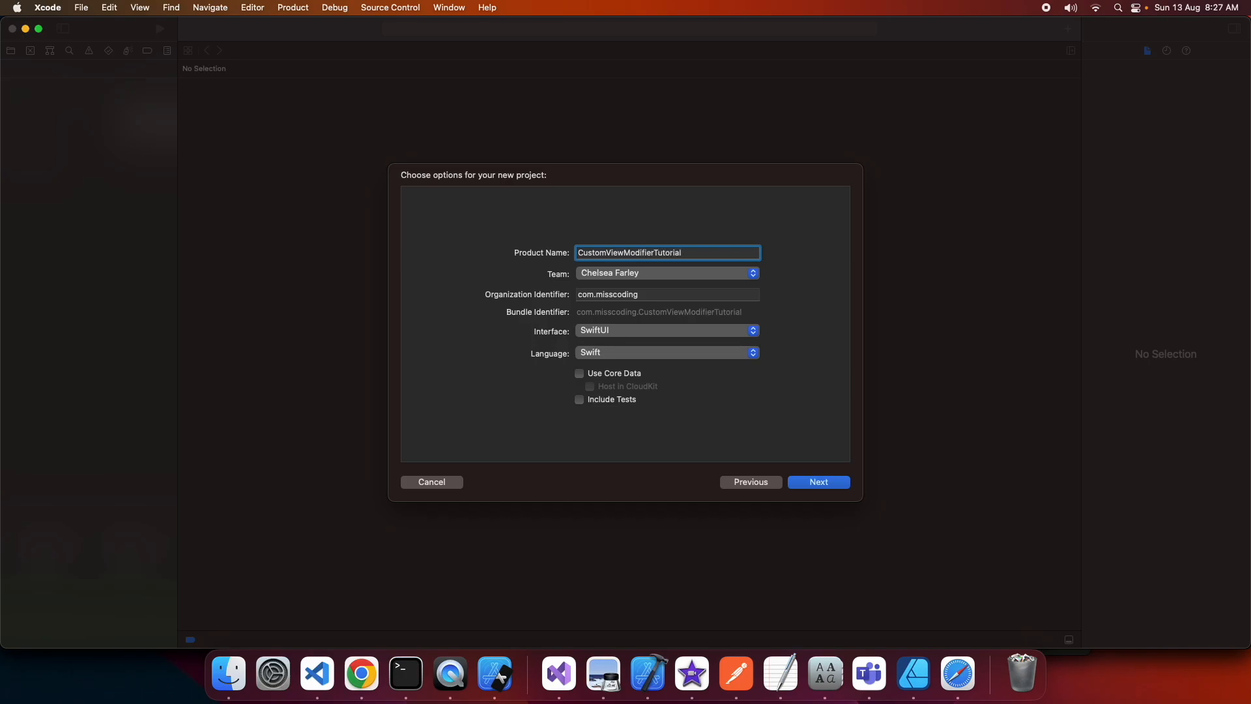
pyautogui.click(819, 480)
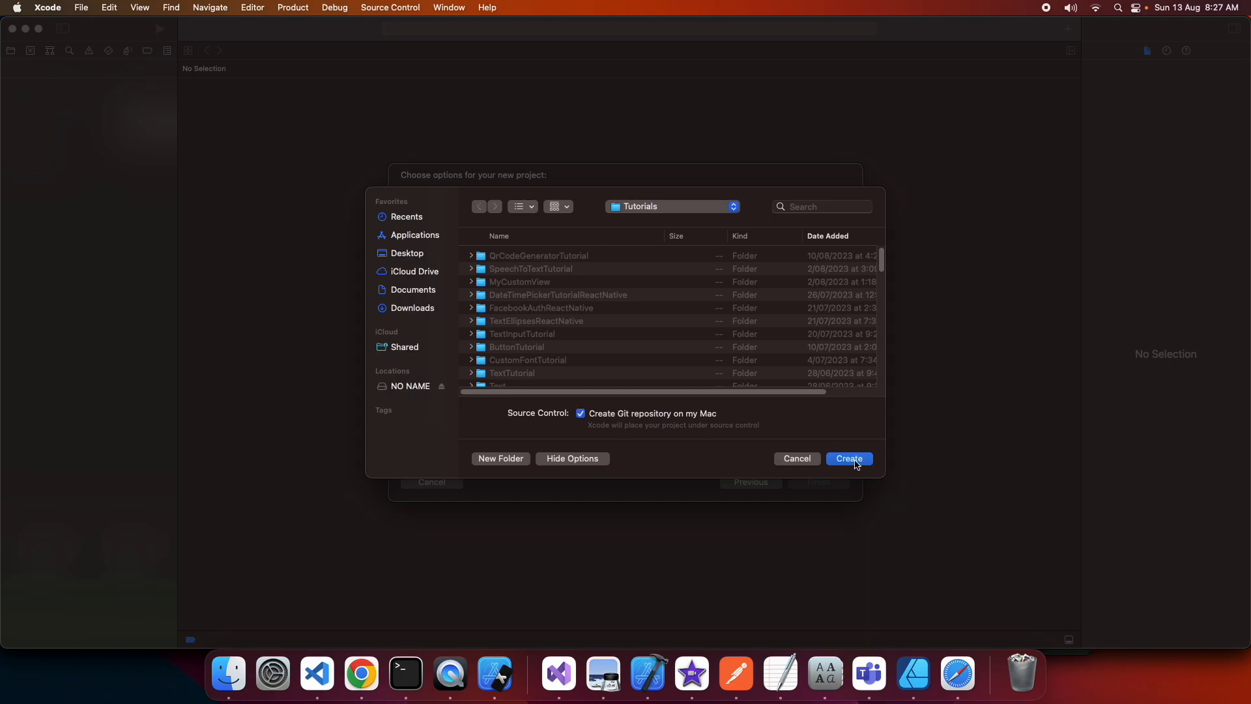
# Step: Create the project in the Tutorials folder and bring up ContentView's context menu
pyautogui.click(849, 458)
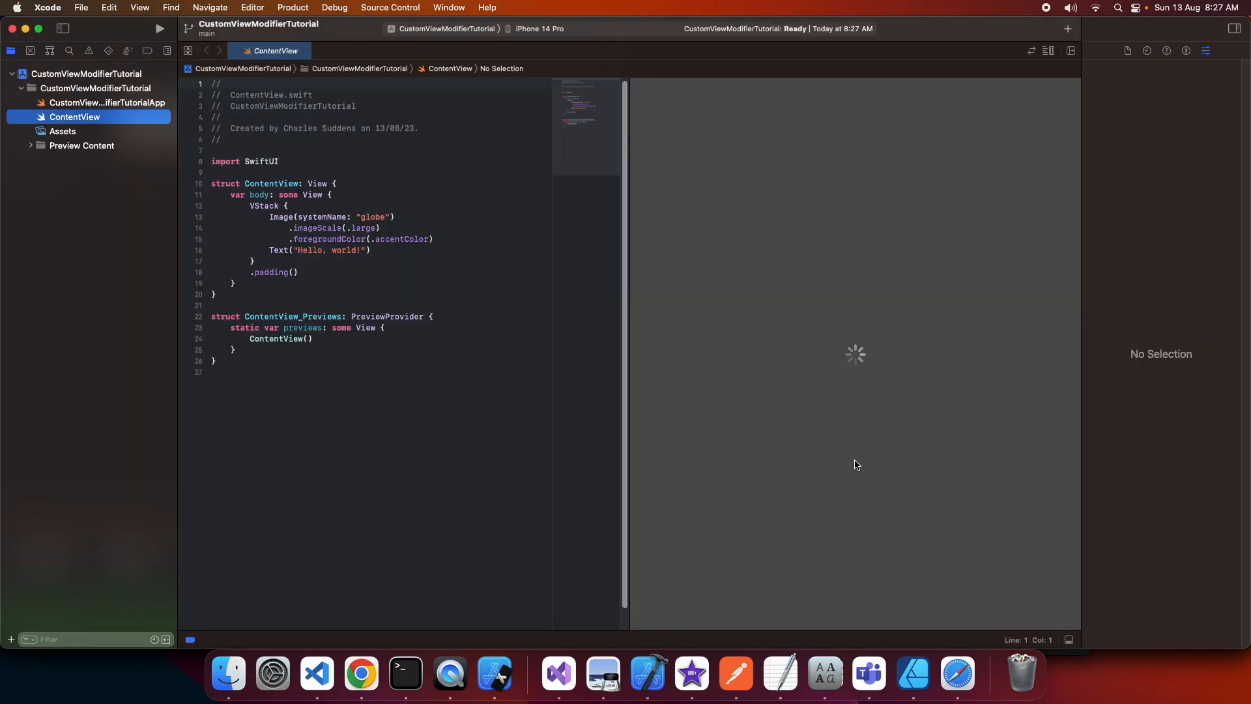
pyautogui.moveTo(303, 187)
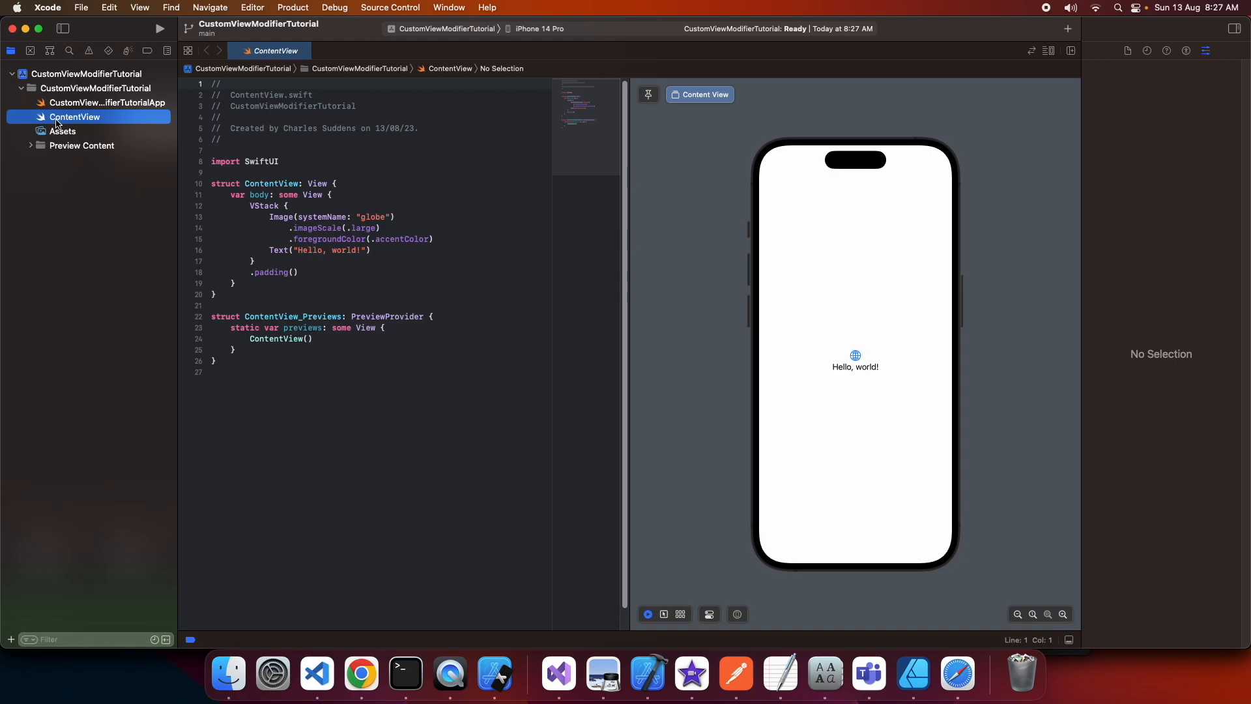
pyautogui.rightClick(74, 117)
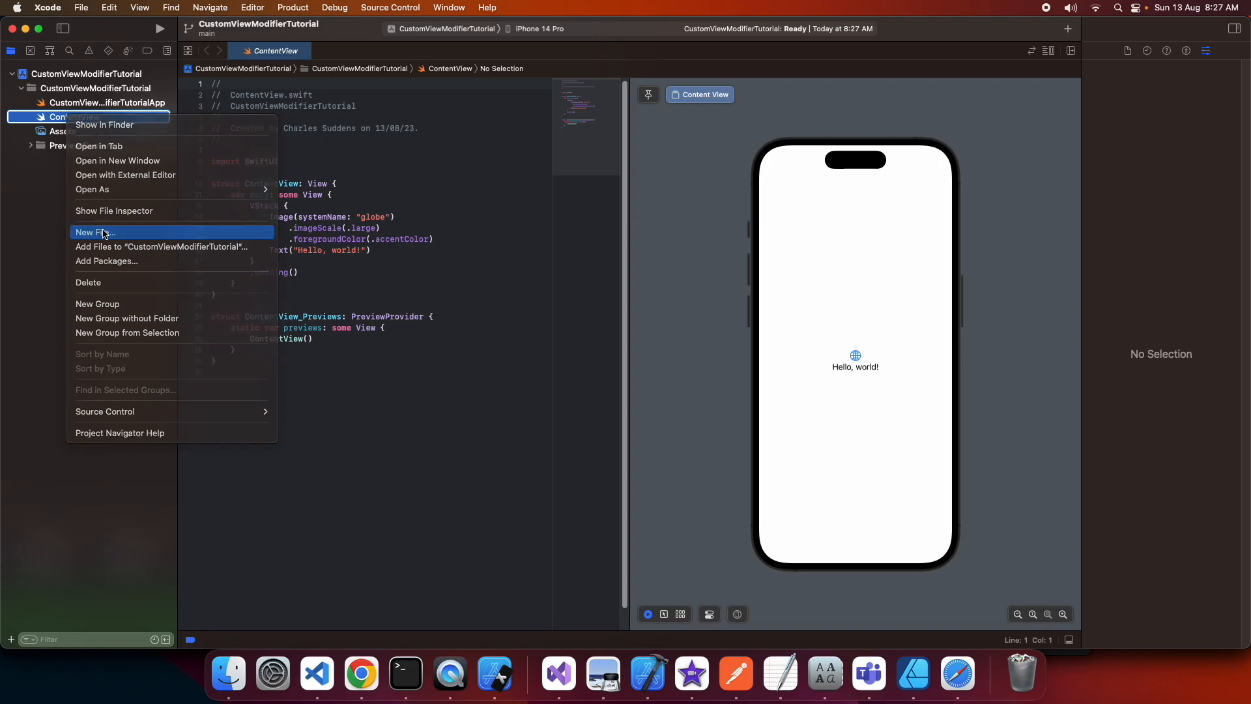
# Step: Create a Swift File from the template named MyBigFont.swift
pyautogui.click(95, 232)
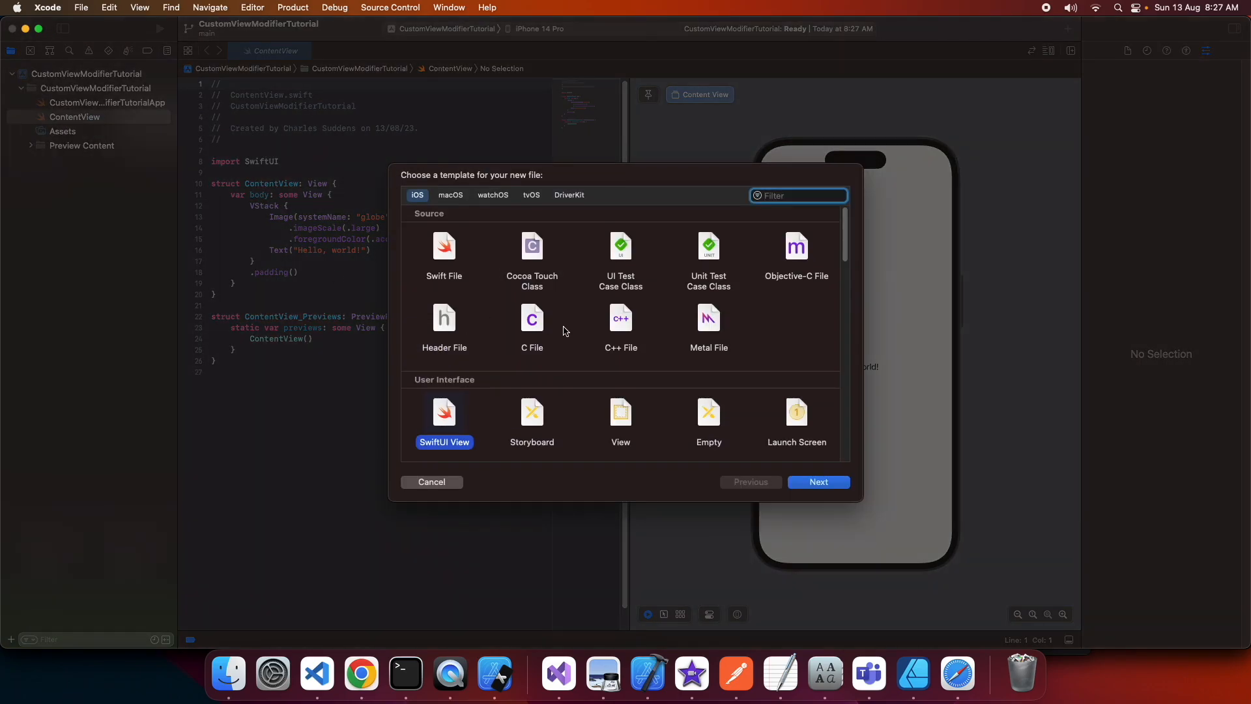
pyautogui.moveTo(447, 264)
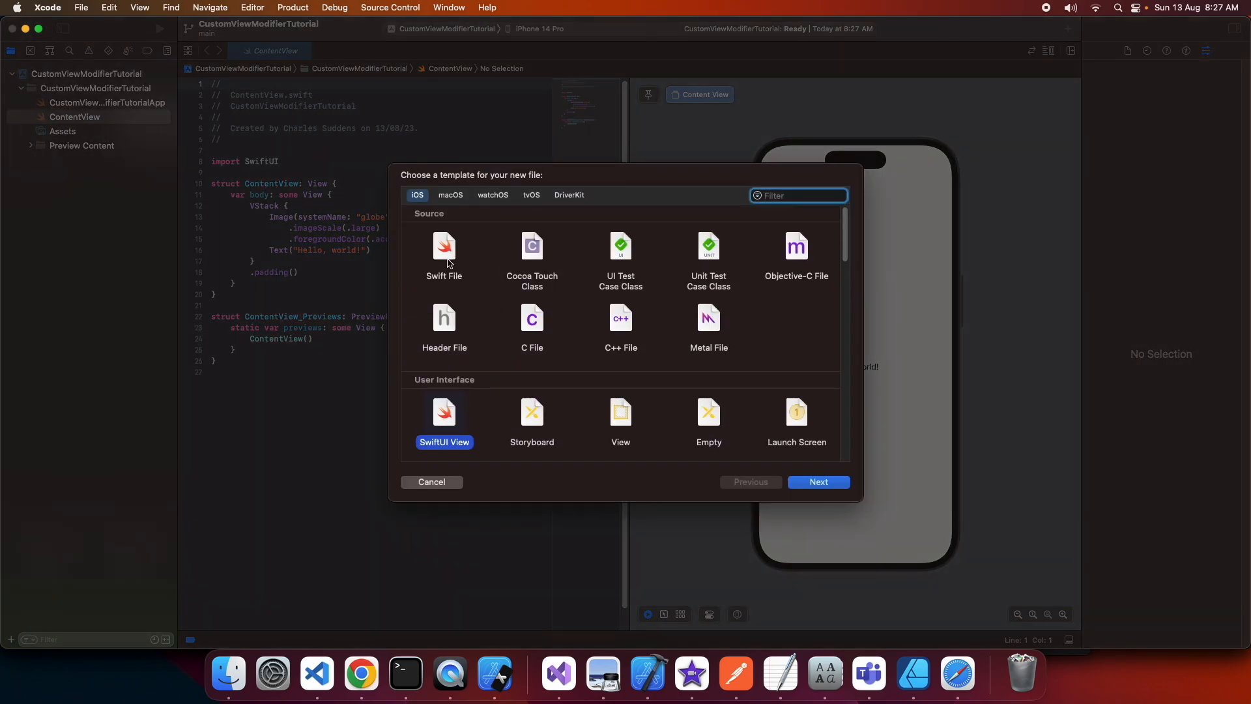
pyautogui.click(819, 481)
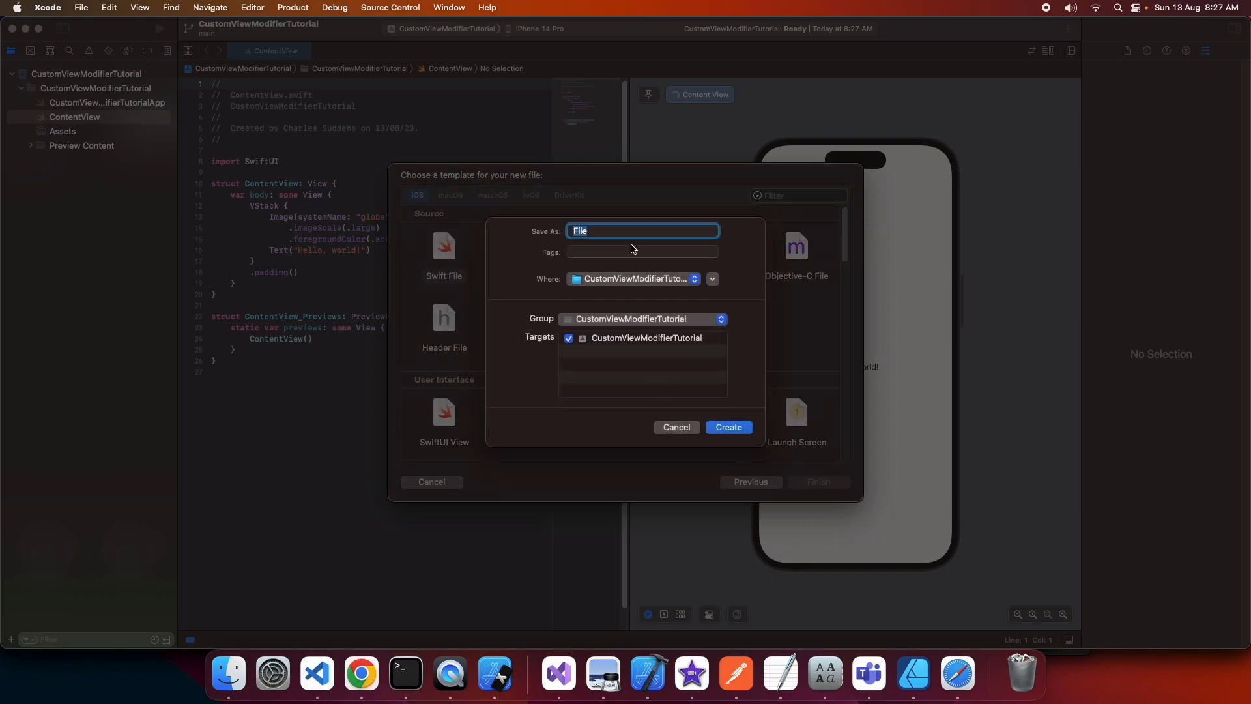
pyautogui.write('MyB')
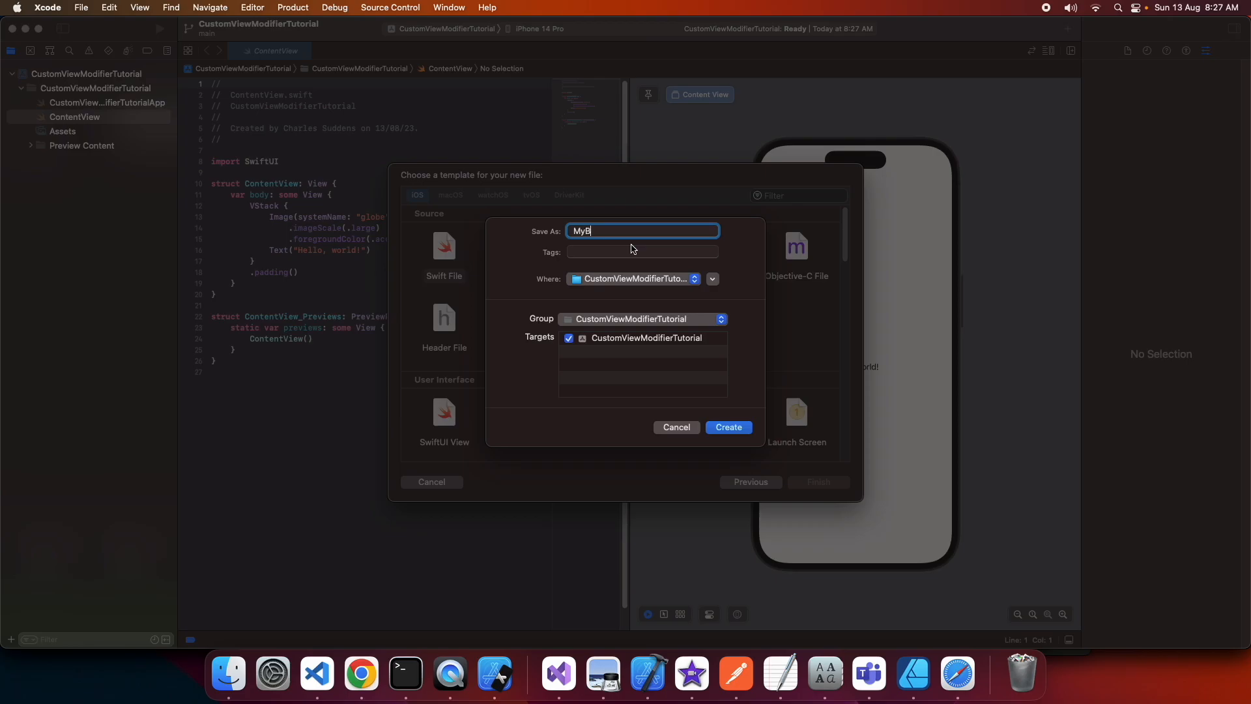
pyautogui.write('igFo')
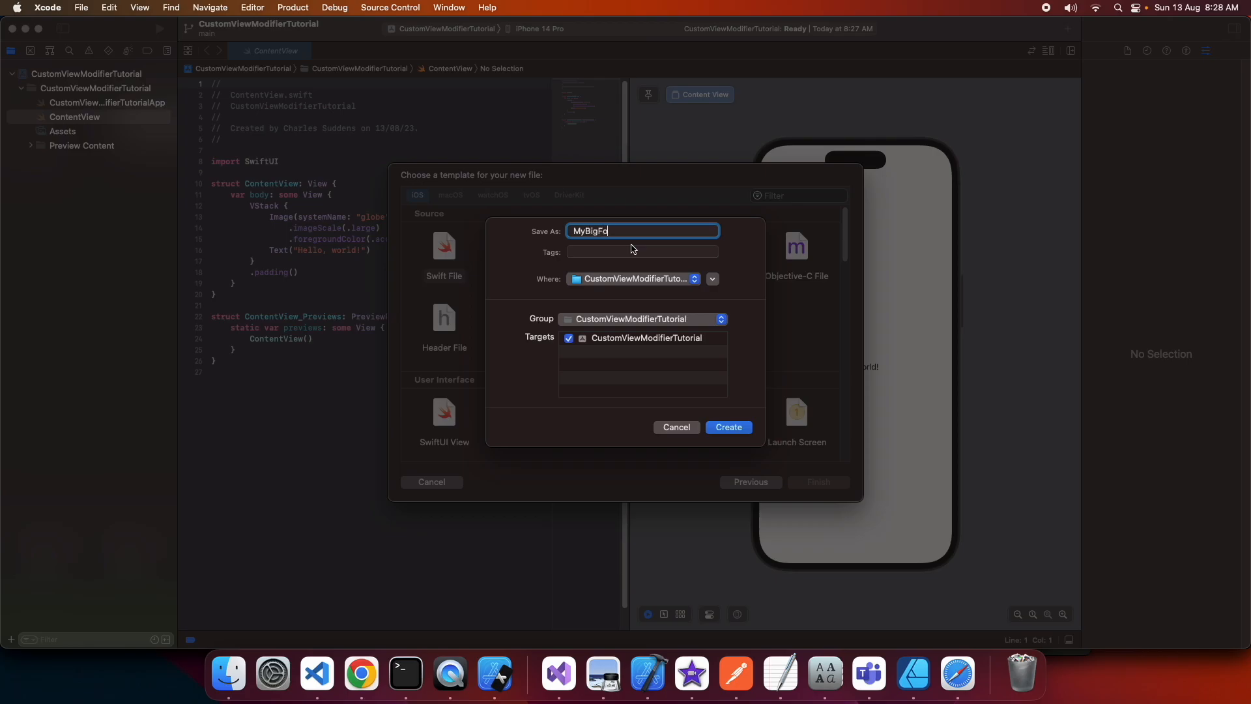
pyautogui.click(727, 427)
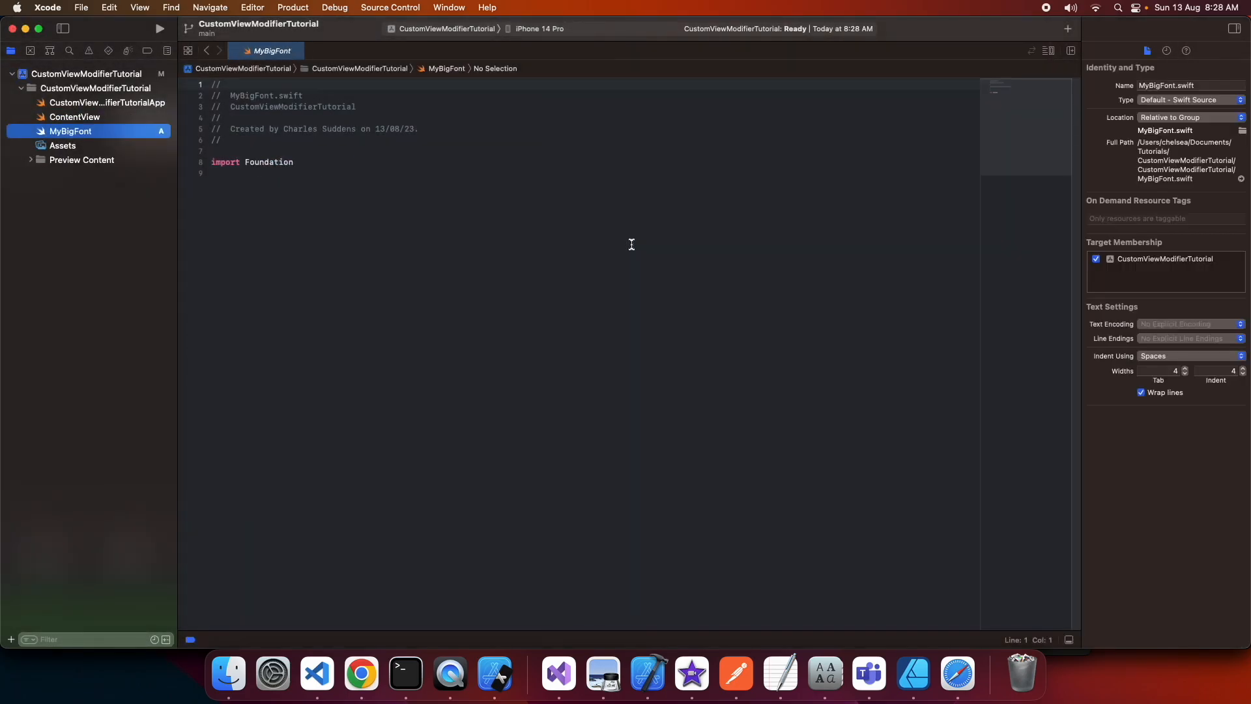
# Step: Replace the Foundation import with SwiftUI and declare struct MyBigFont: ViewModifier
pyautogui.doubleClick(271, 162)
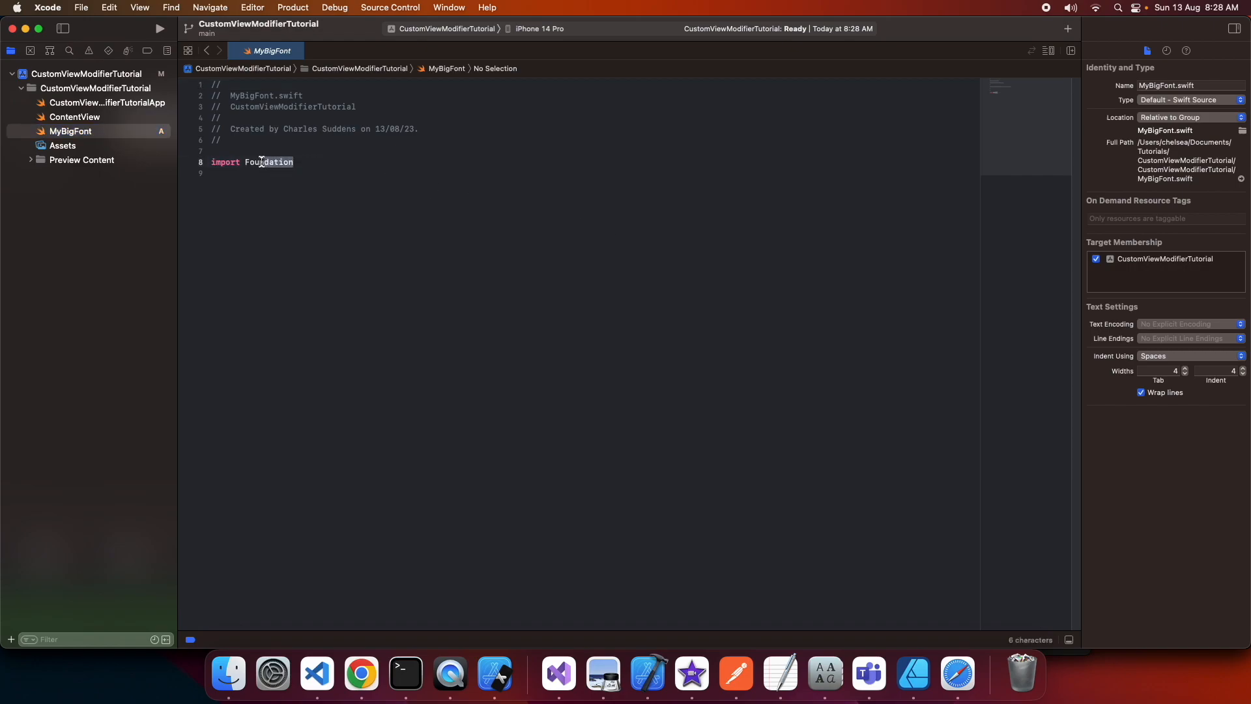
pyautogui.write('S')
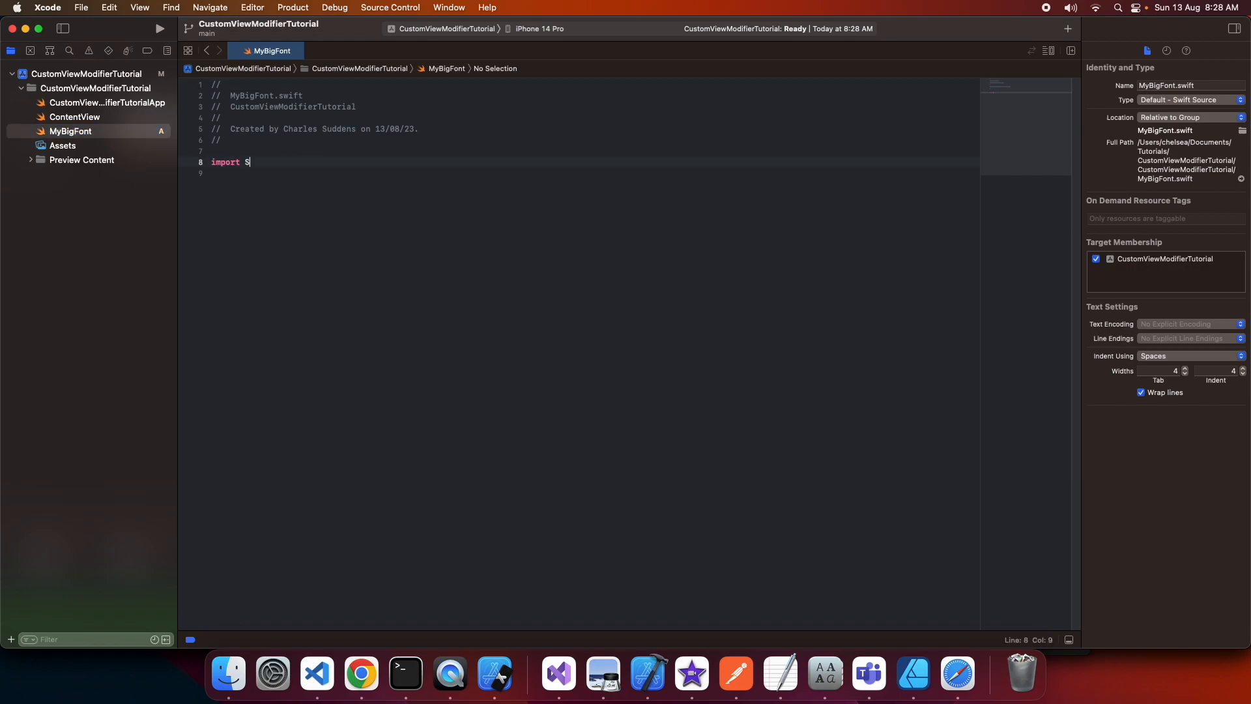
pyautogui.write('wiftUI')
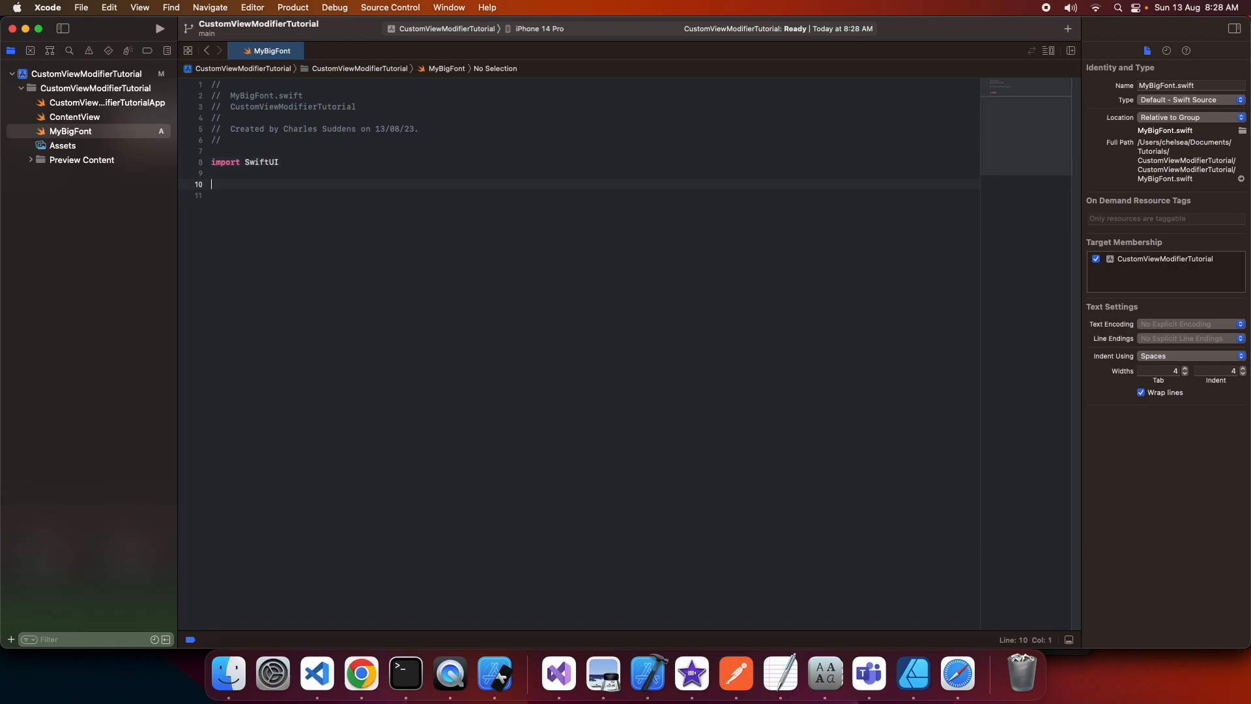
pyautogui.write('struct')
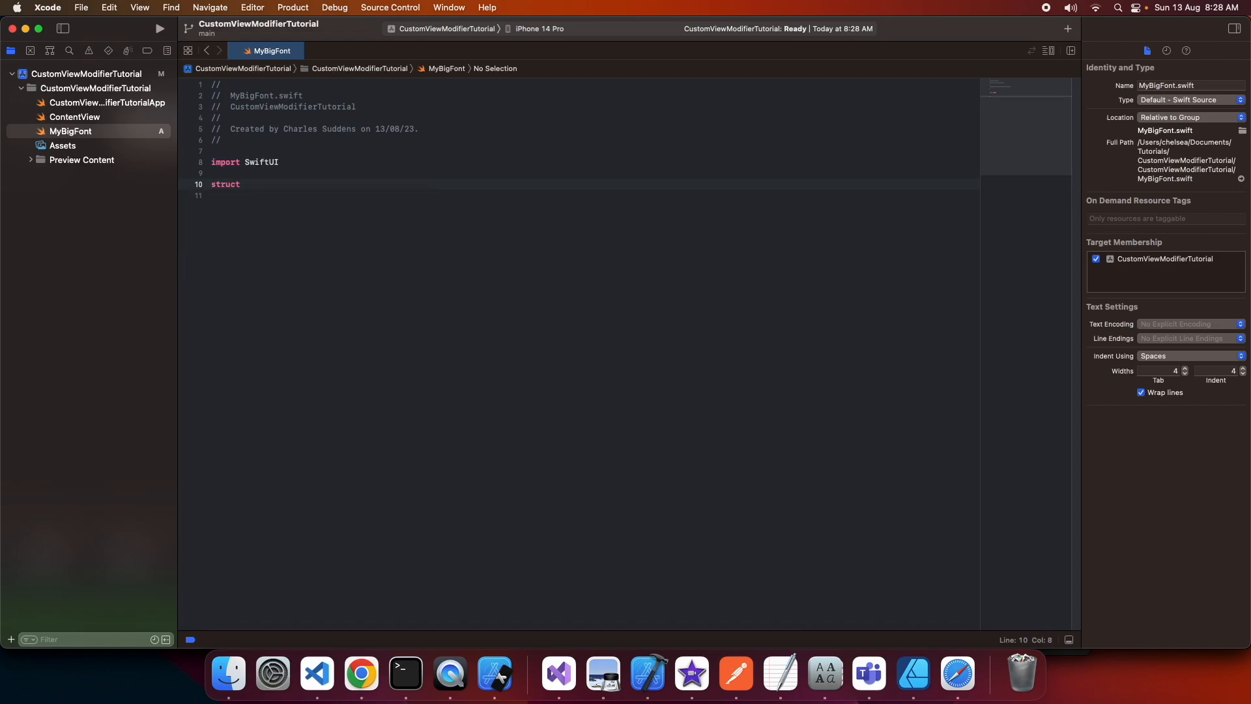
pyautogui.write('MyBigFont')
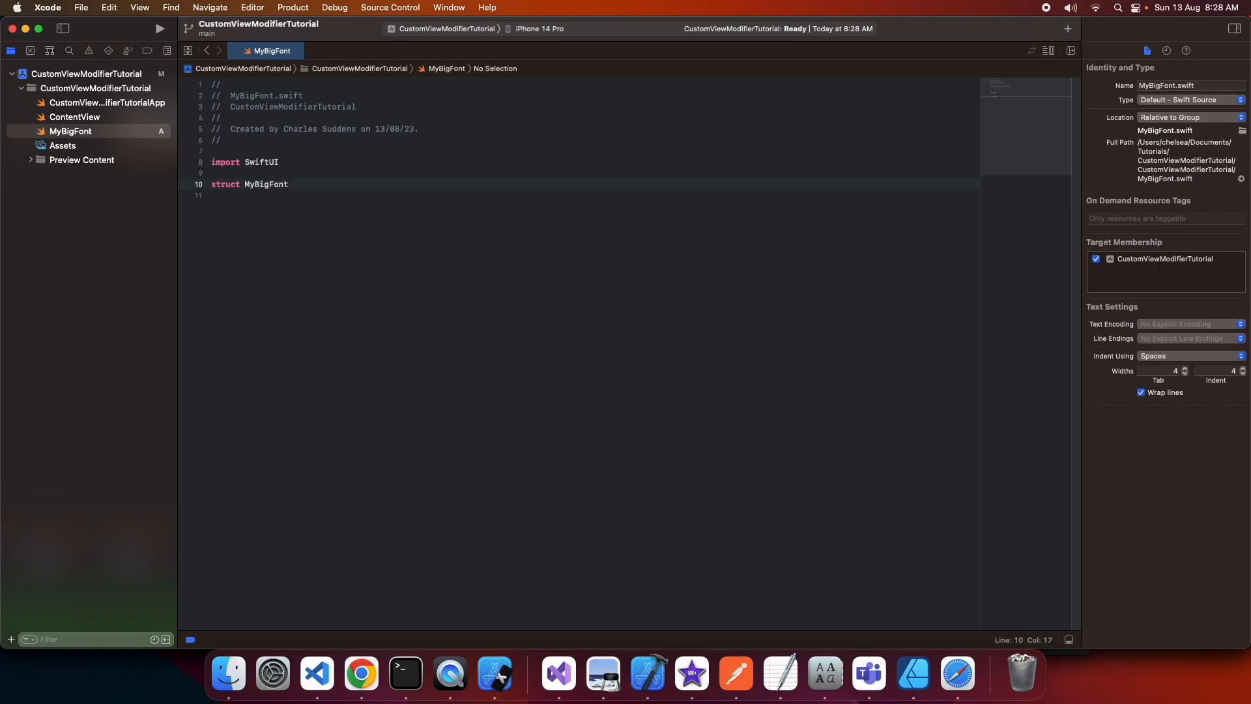
pyautogui.write(': ViewModifier {')
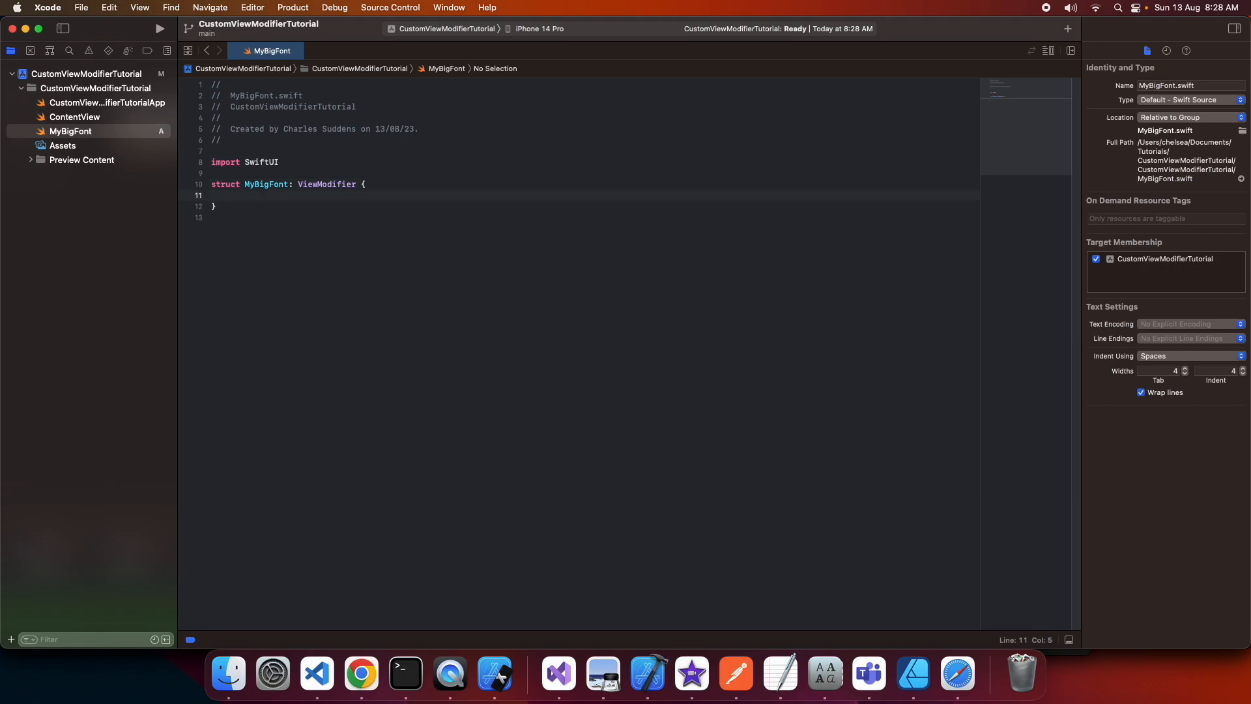
# Step: Write body(content:) returning content with .font(.system(size: 30))
pyautogui.write('func body(')
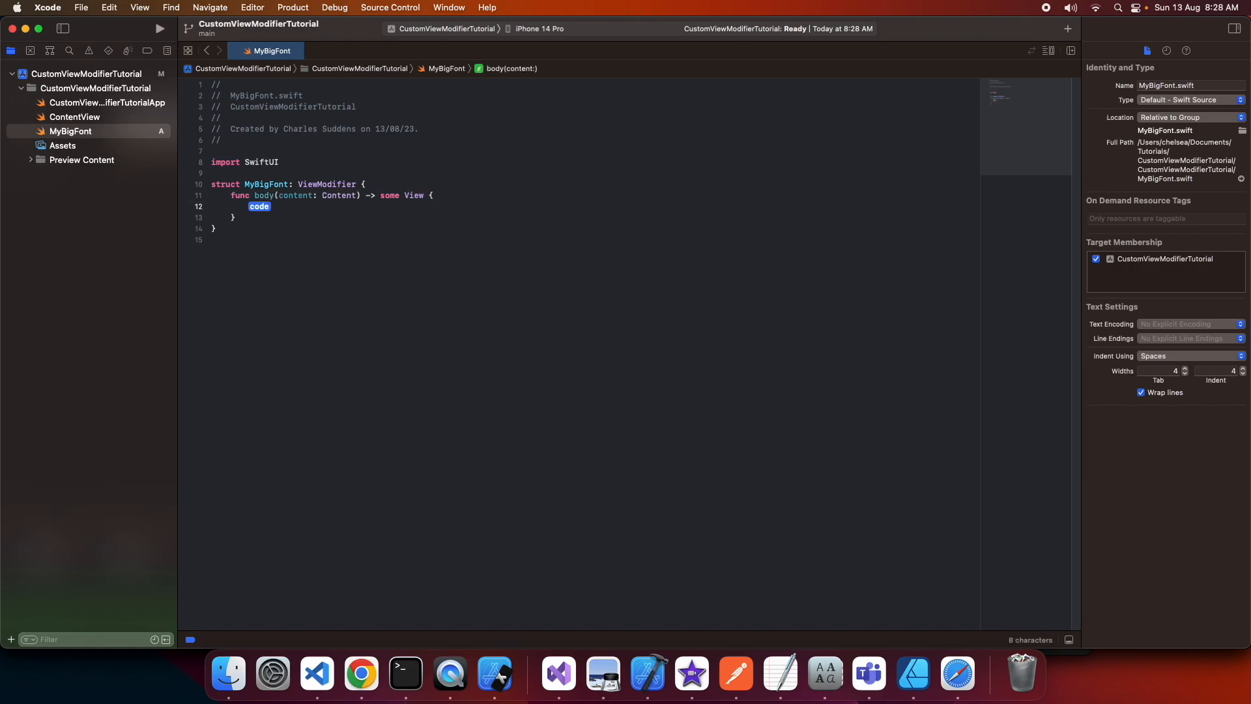
pyautogui.write('content')
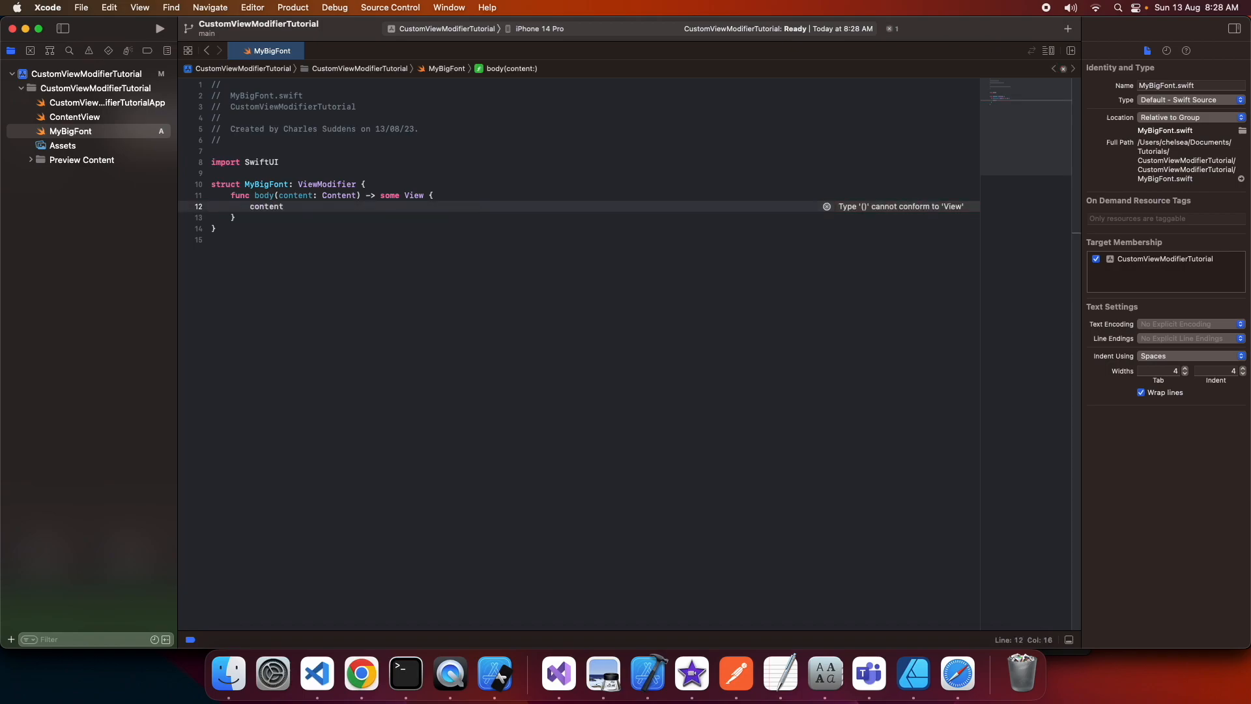
pyautogui.press('return')
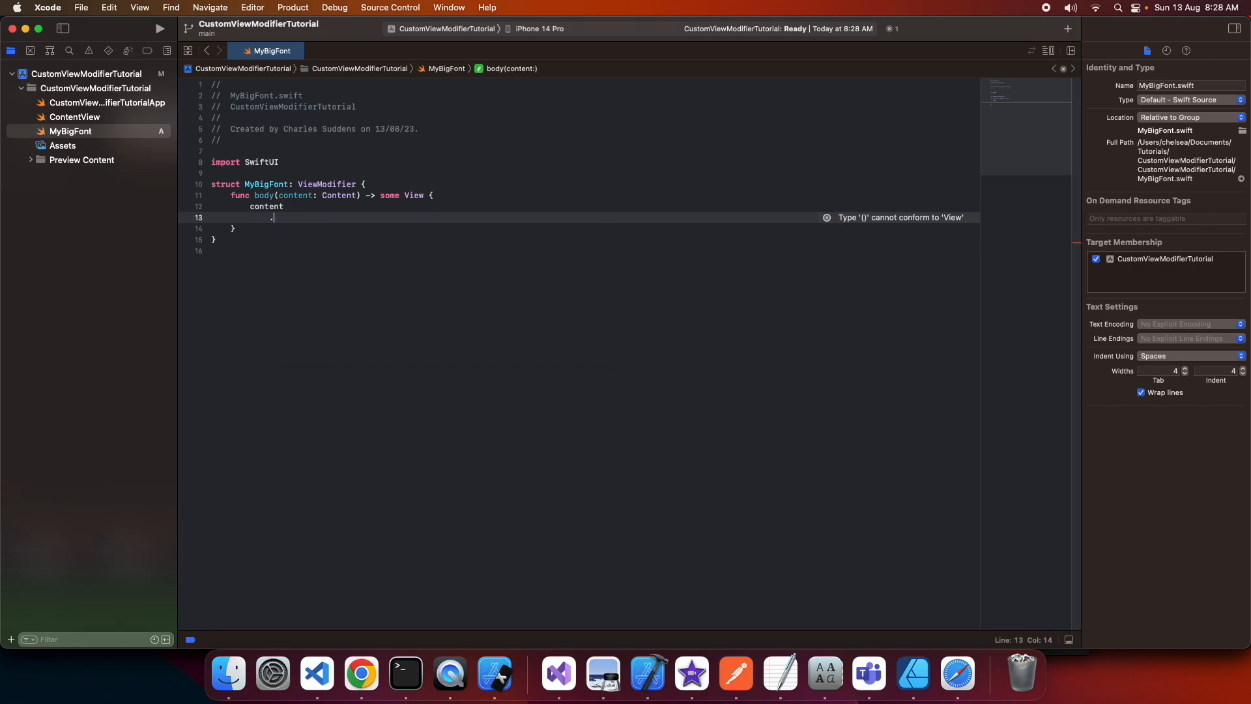
pyautogui.write('.fi')
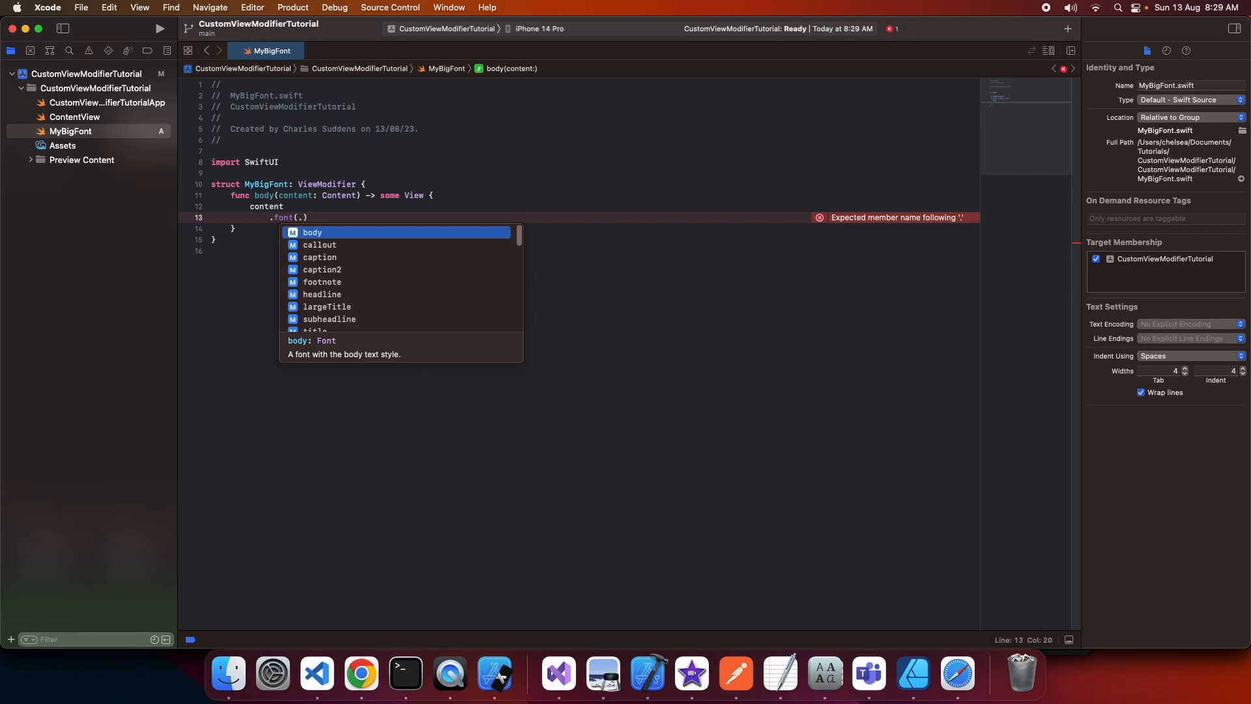
pyautogui.write('s')
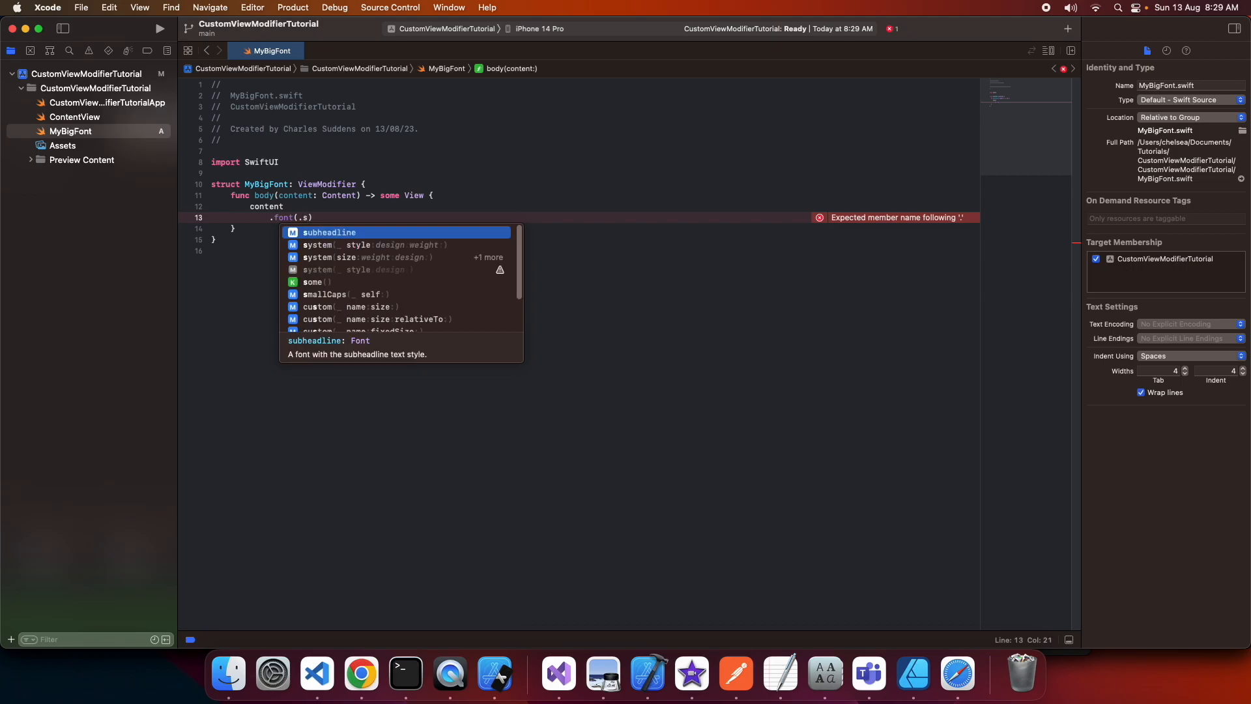
pyautogui.click(344, 257)
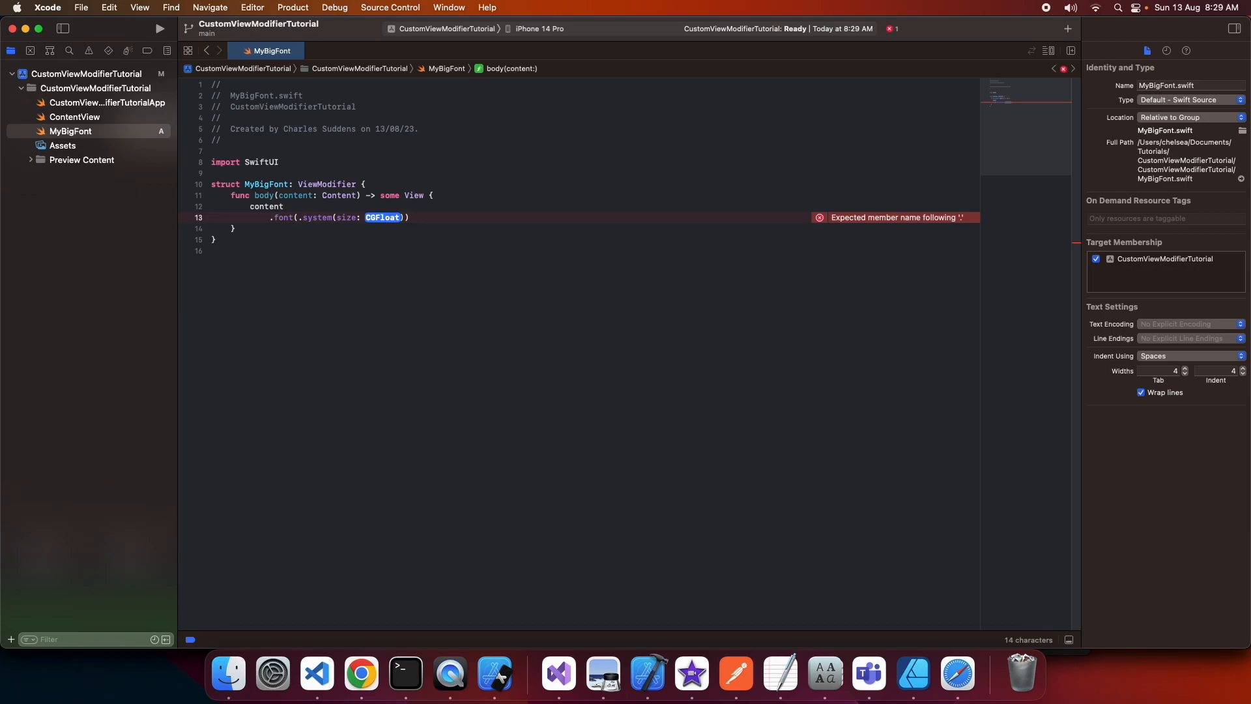
pyautogui.write('3')
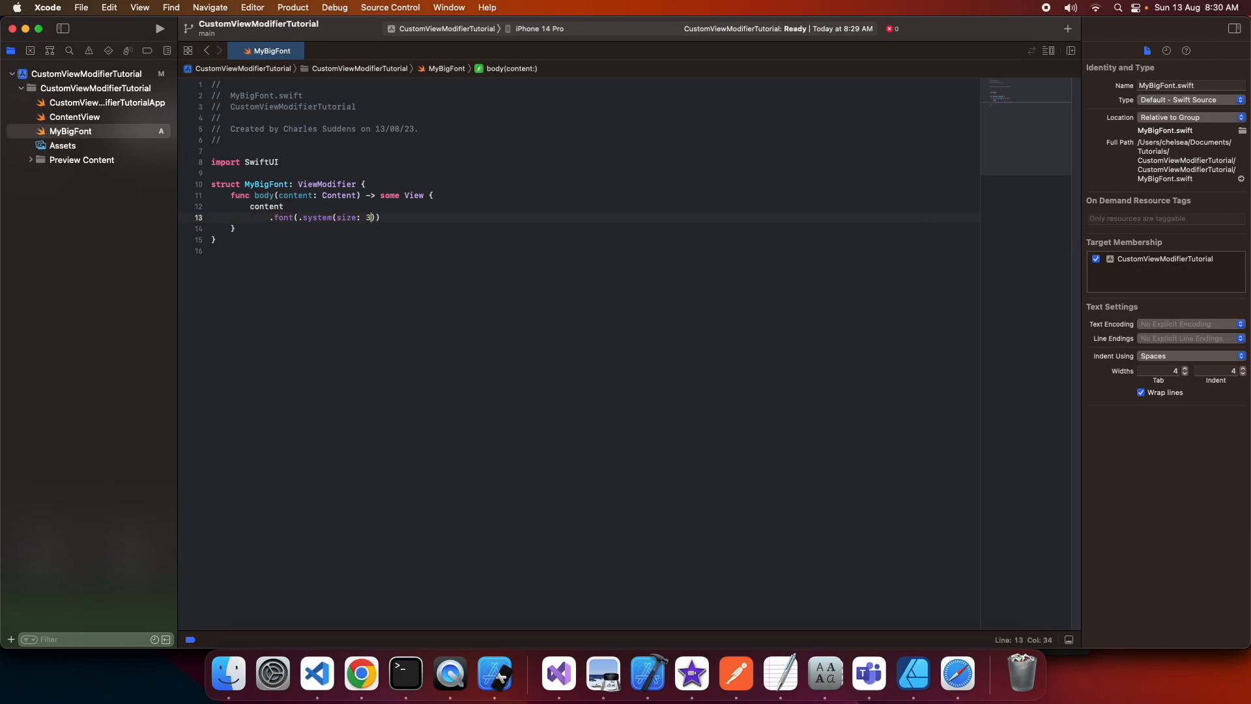
pyautogui.write('0)')
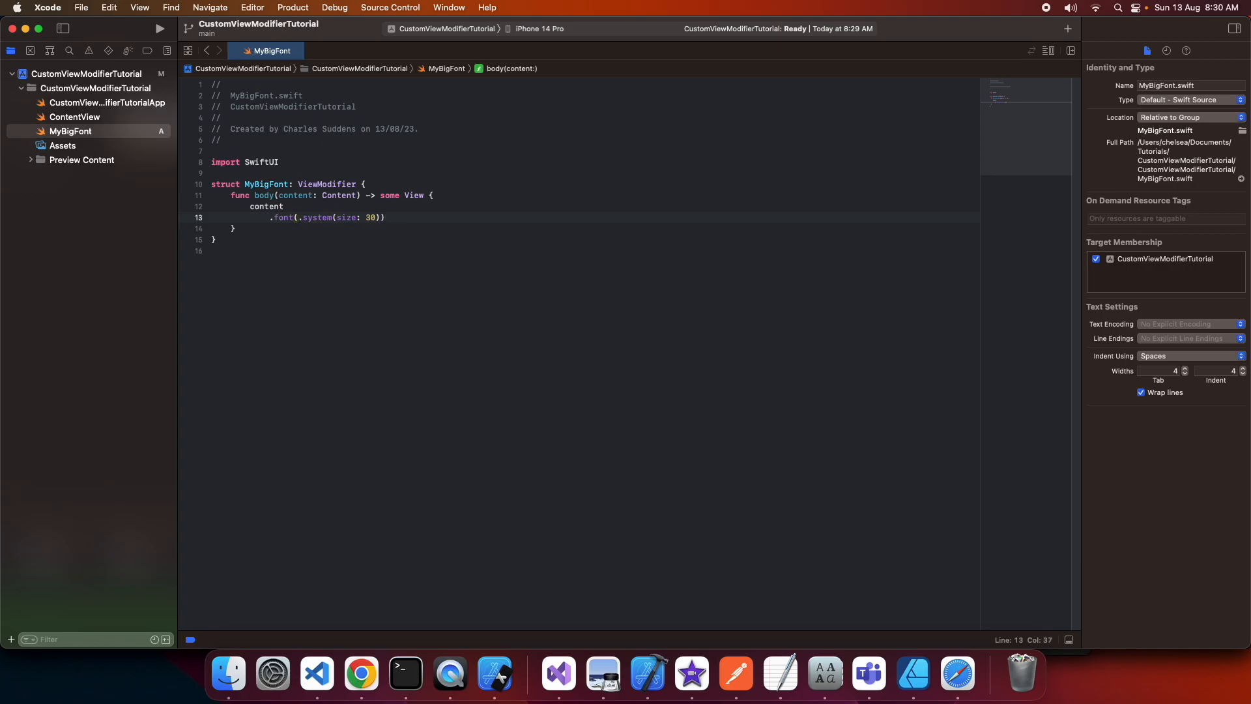
pyautogui.press('return')
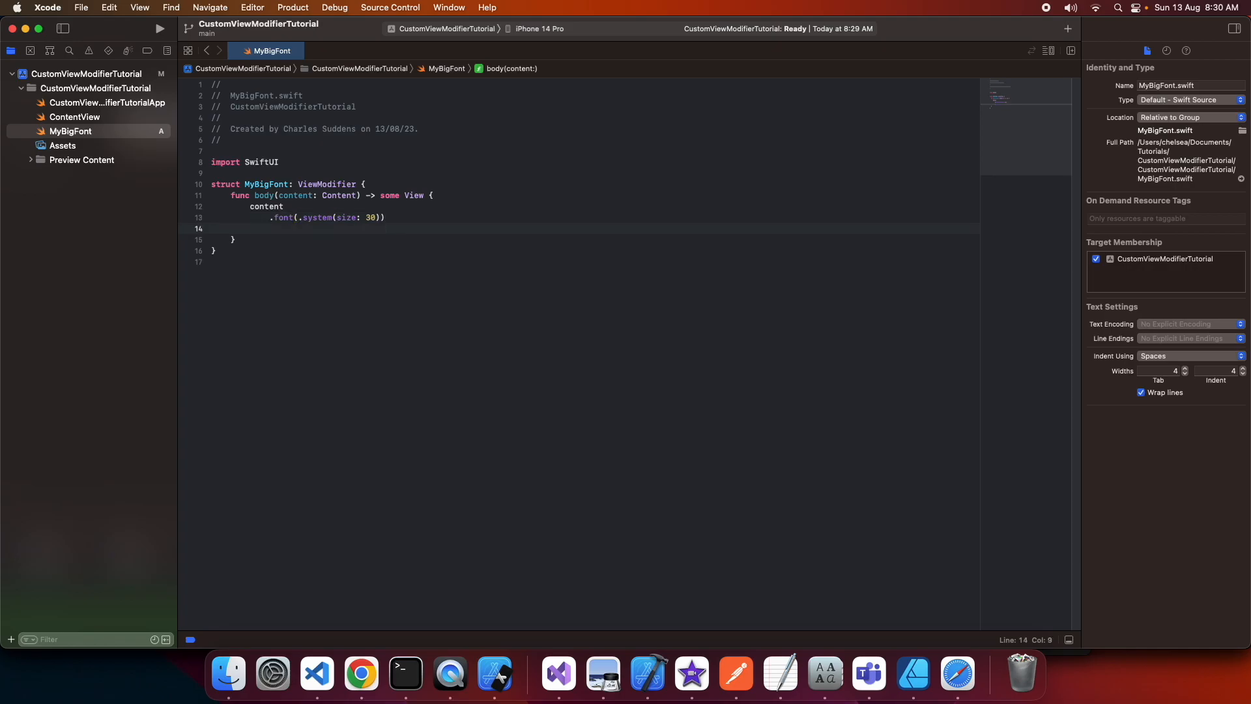
# Step: Add .foregroundColor(Color.blue) after the size-30 font in MyBigFont's body
pyautogui.write('.foregroundColor(color: Color?')
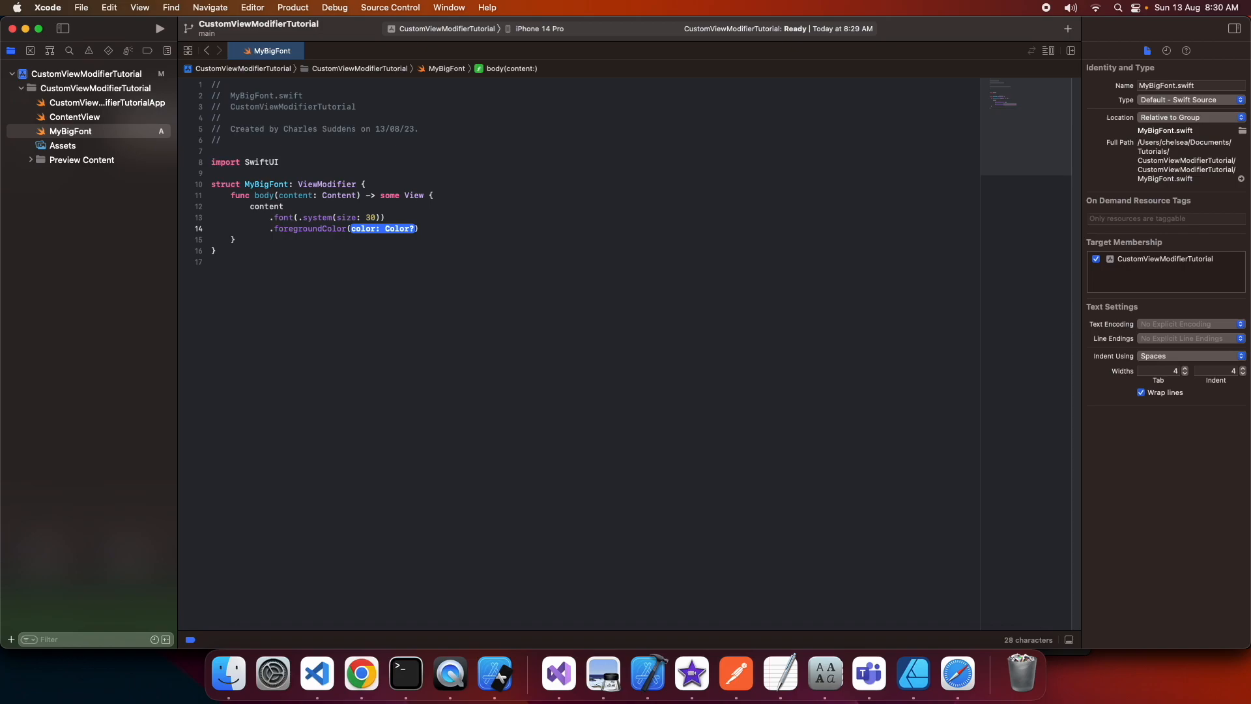
pyautogui.write('Color')
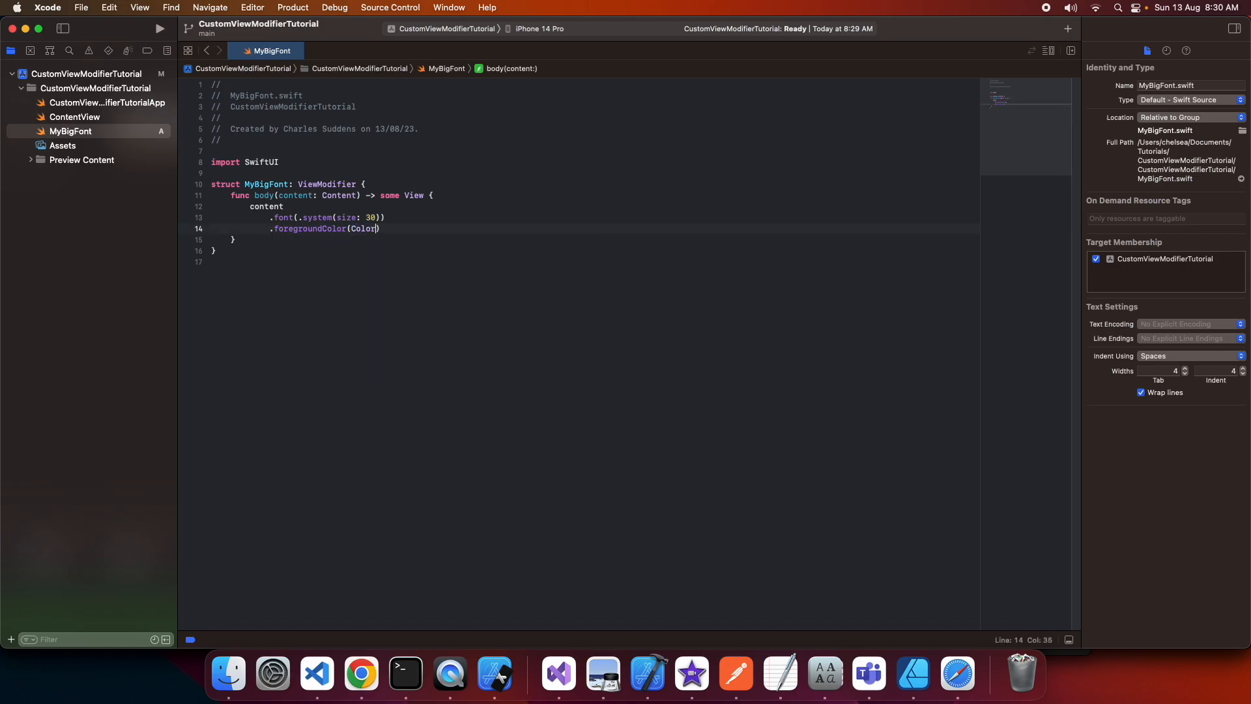
pyautogui.write('blue')
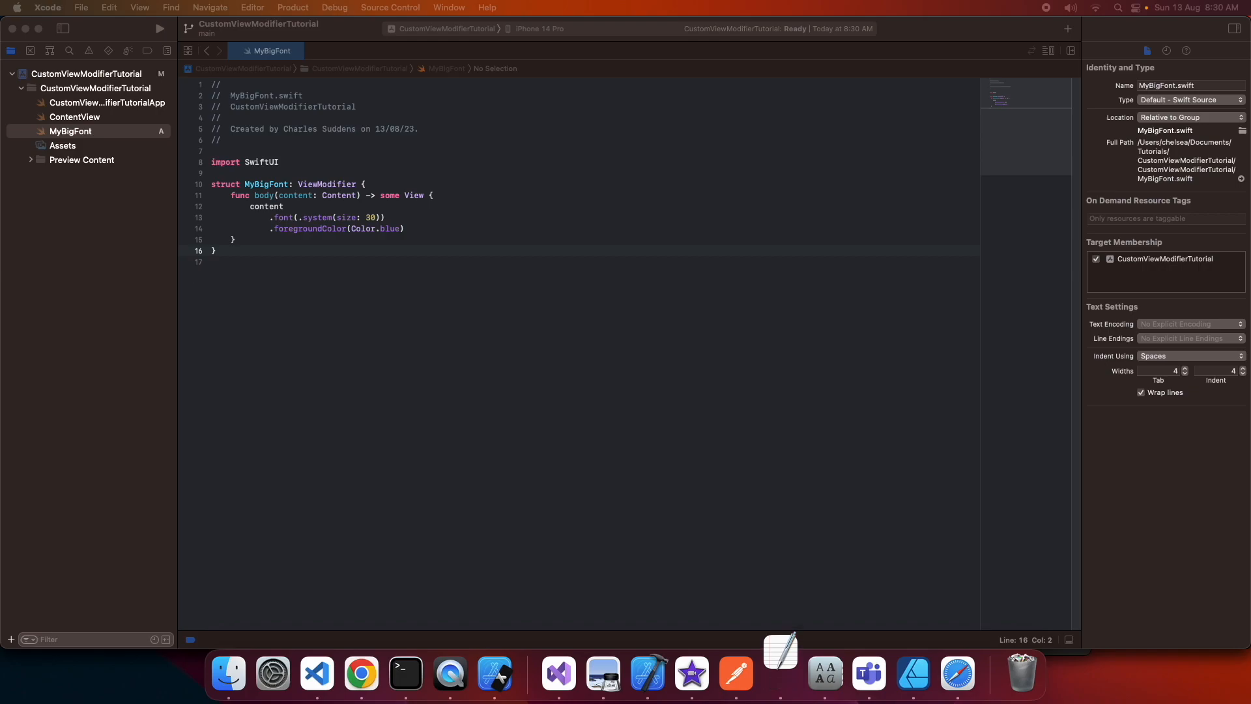
pyautogui.moveTo(937, 631)
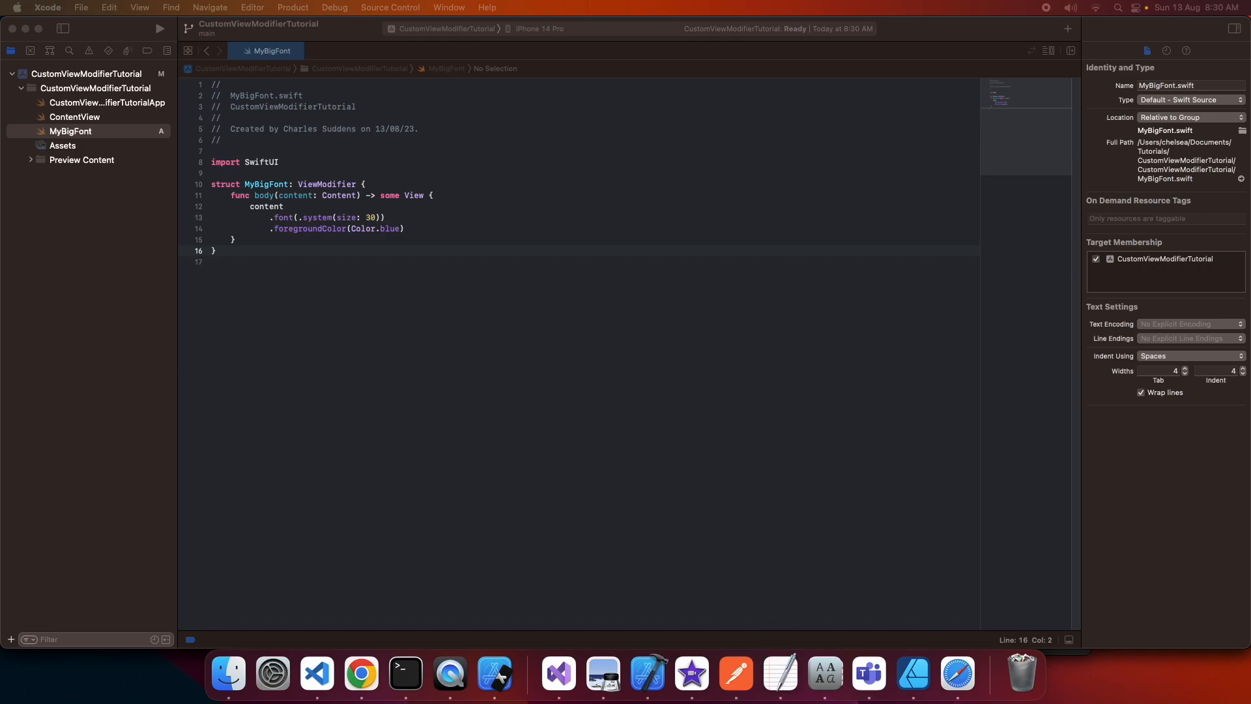
pyautogui.moveTo(234, 217)
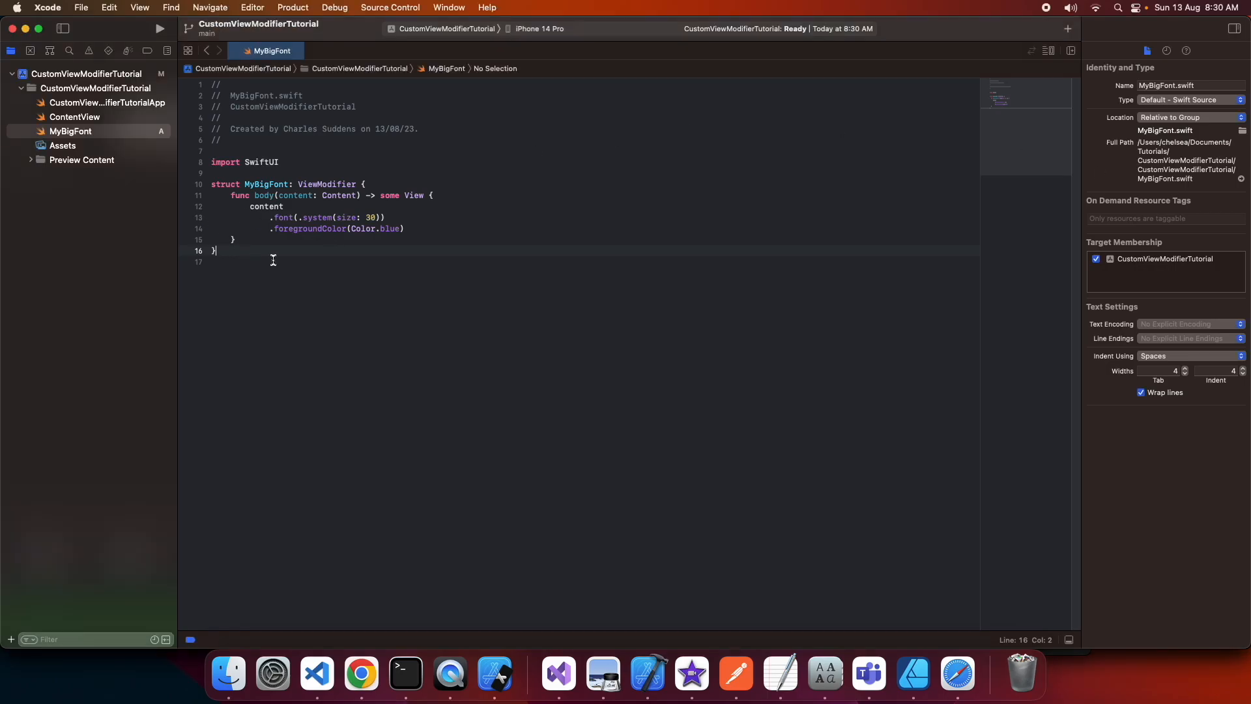
# Step: Write extension View with public func big() -> some View returning modifier(MyBigFont())
pyautogui.write('exe')
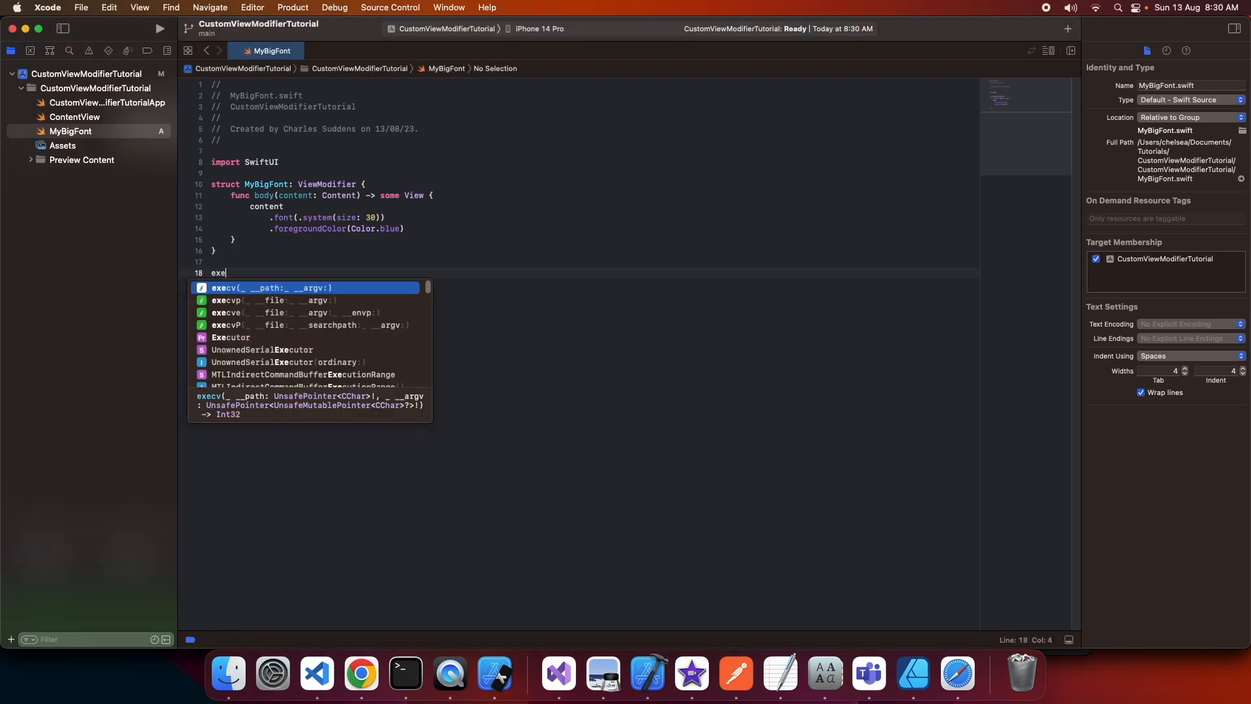
pyautogui.write('xtension')
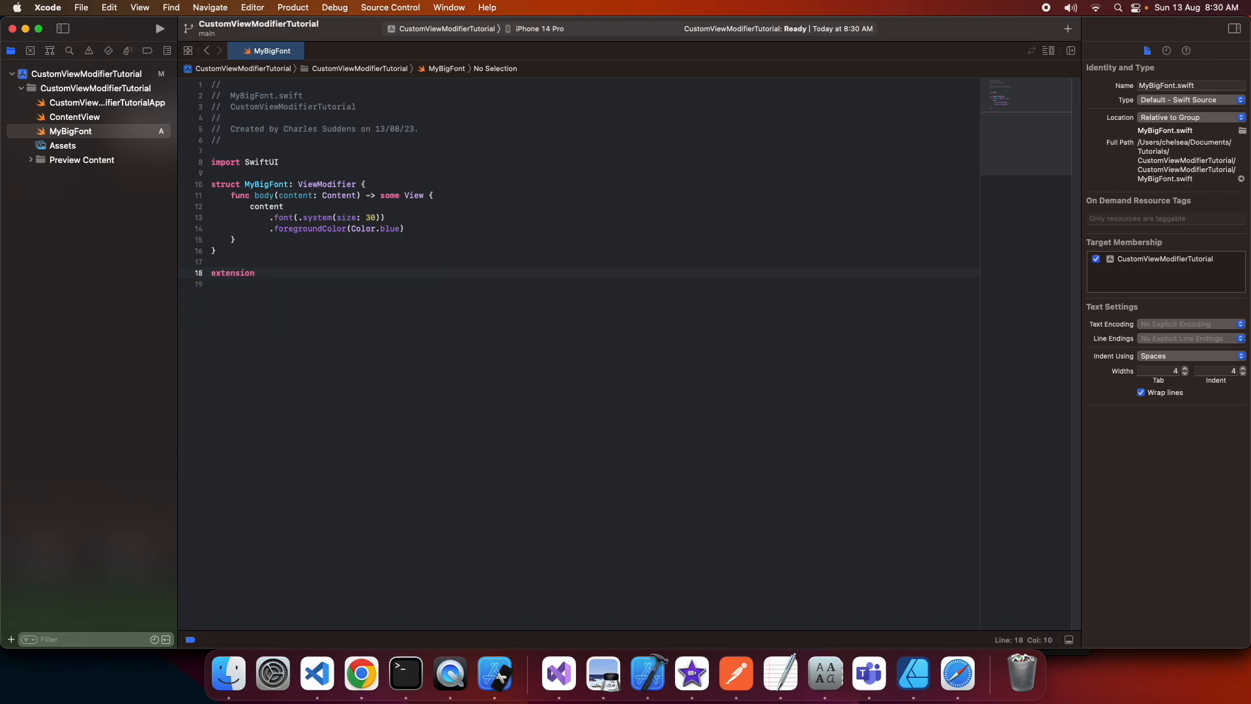
pyautogui.write('View {')
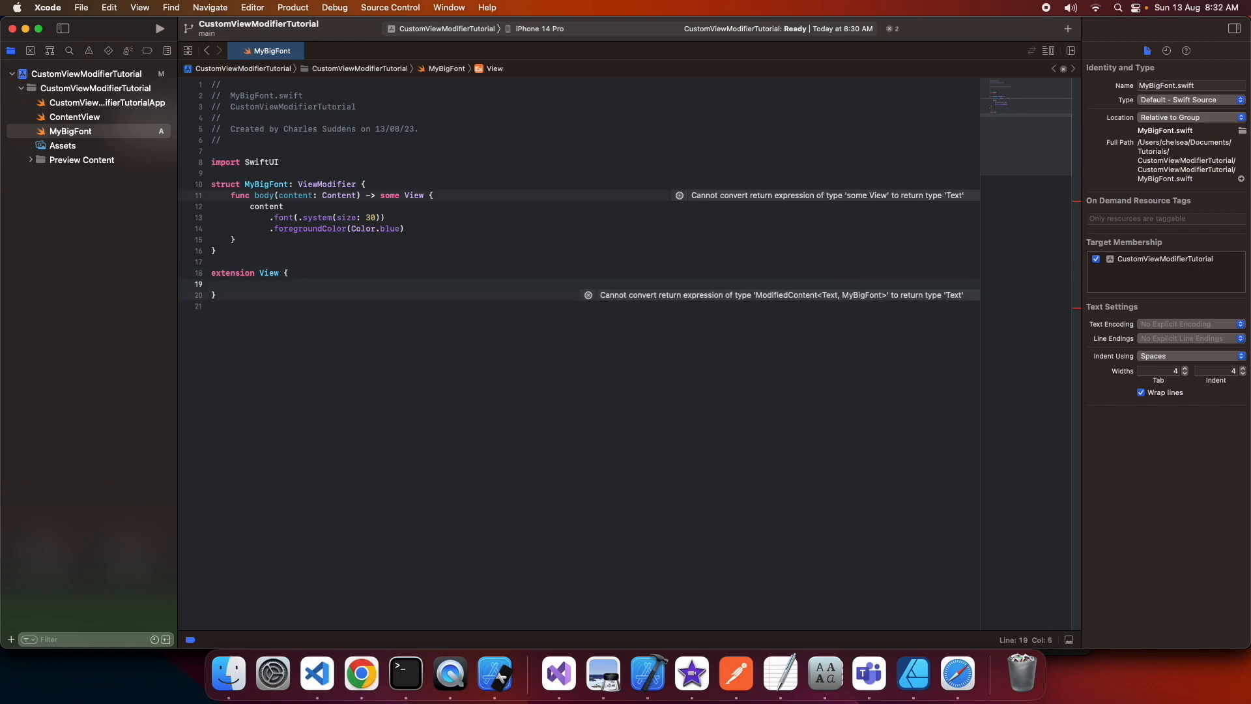
pyautogui.click(231, 284)
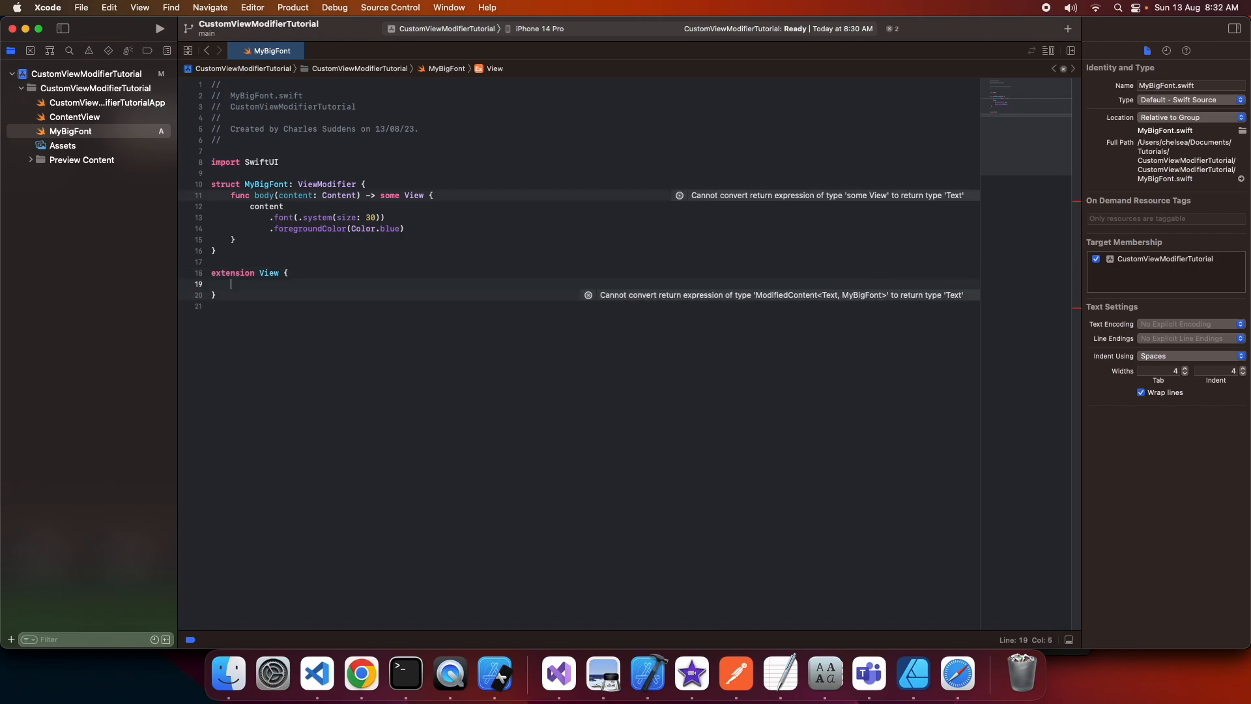
pyautogui.write('public')
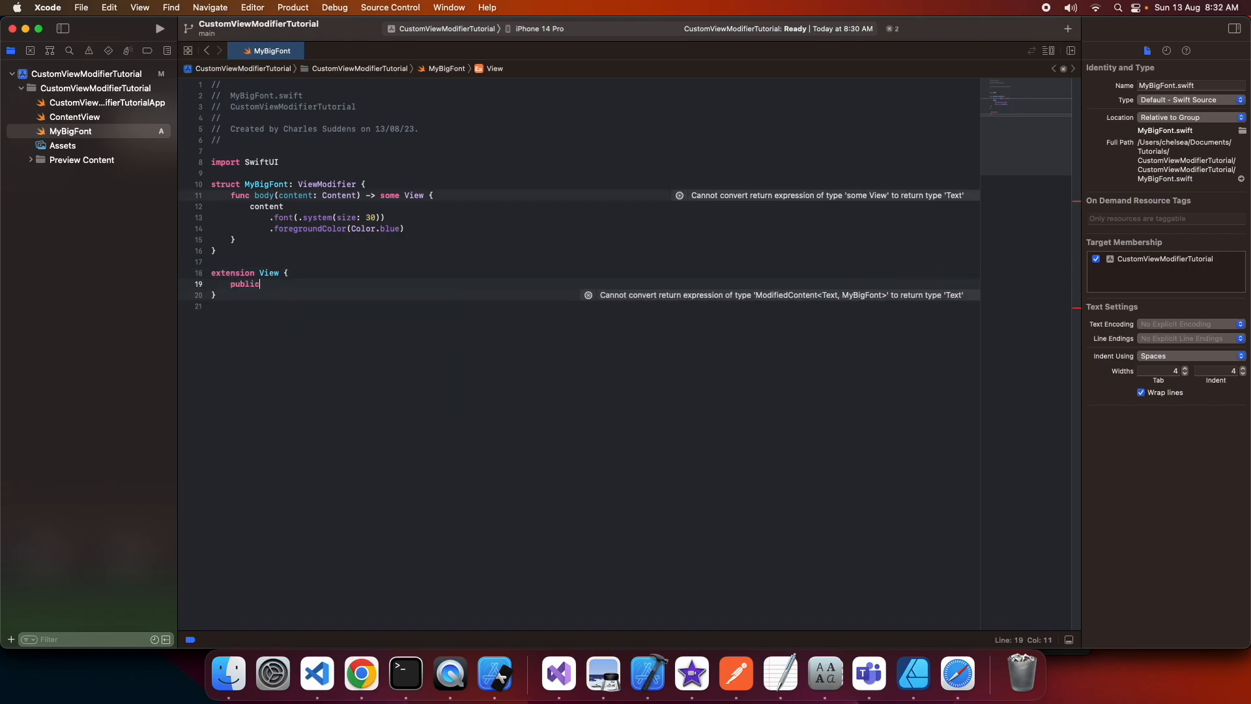
pyautogui.write('func')
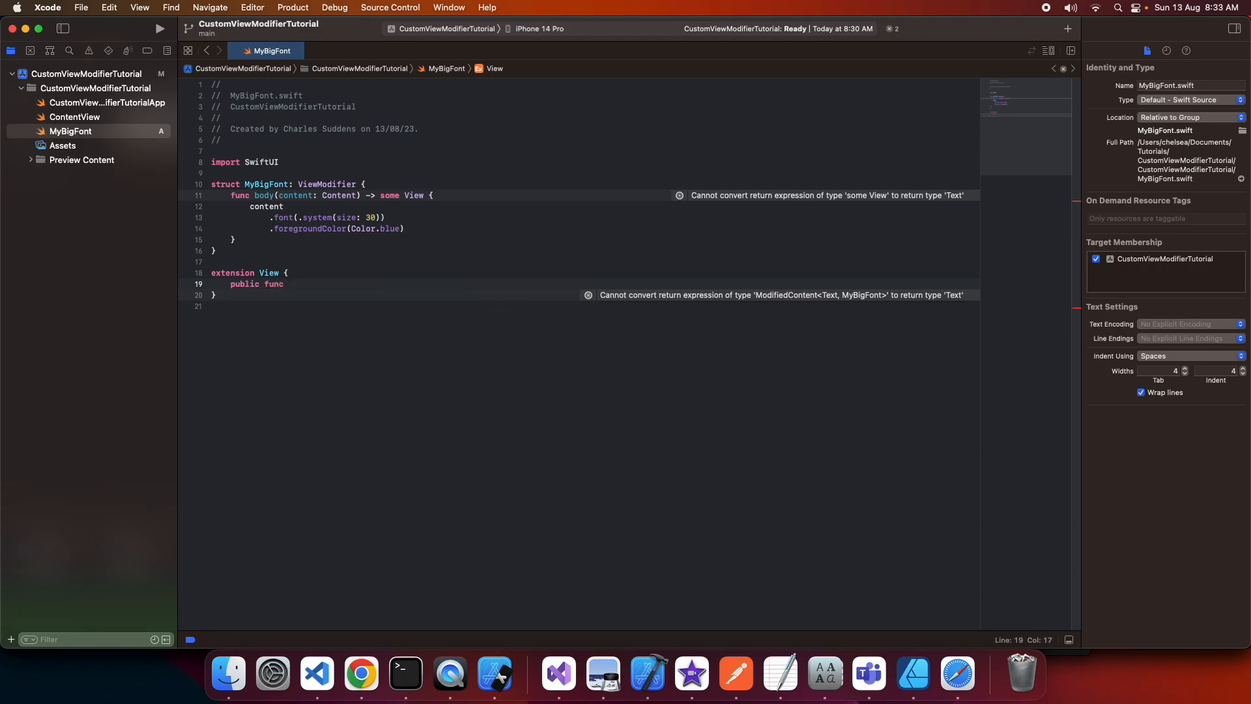
pyautogui.write('big')
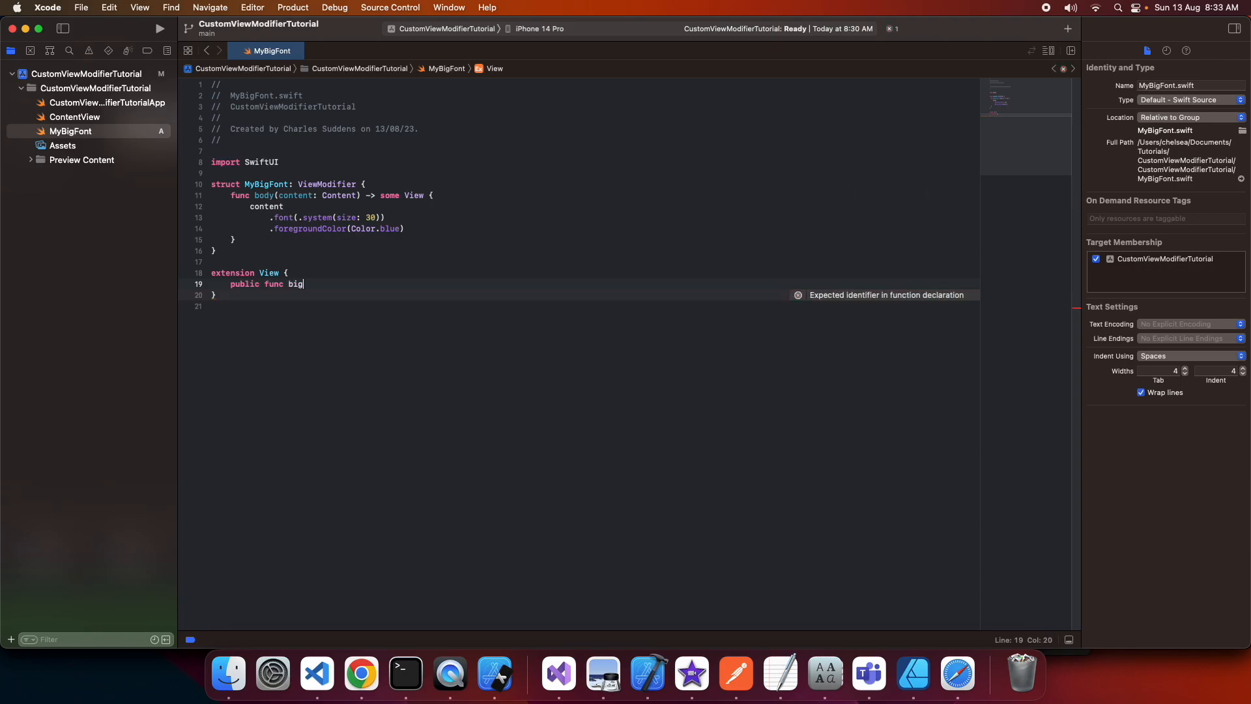
pyautogui.write('() -> some View {')
pyautogui.write('modifier(modifier: T')
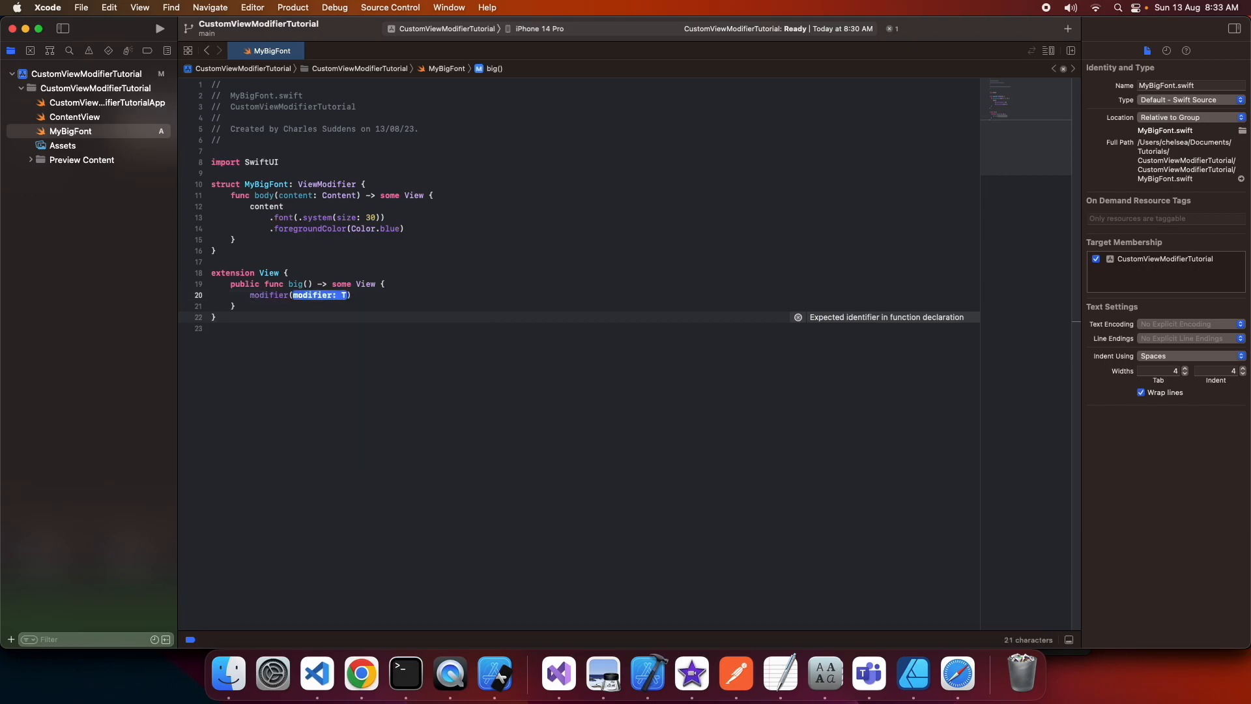
pyautogui.write('MyBigFont(')
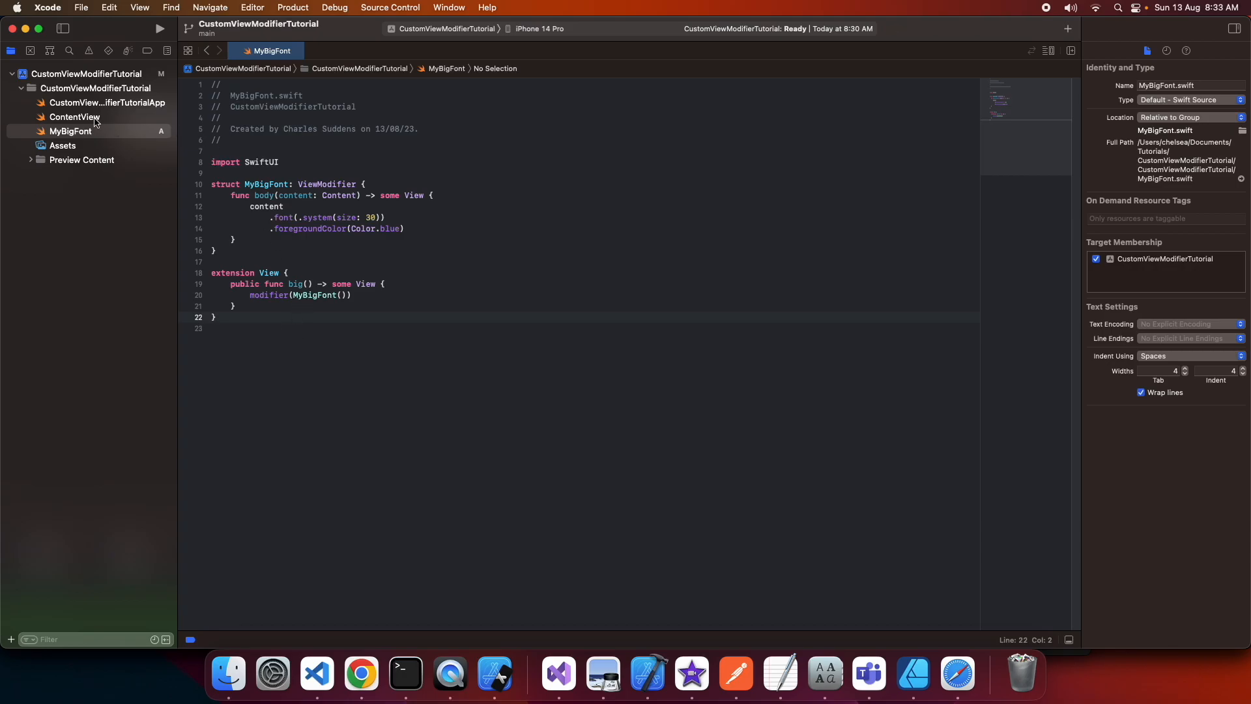
# Step: In ContentView, append .big() to Text("Hello, world!")
pyautogui.click(74, 117)
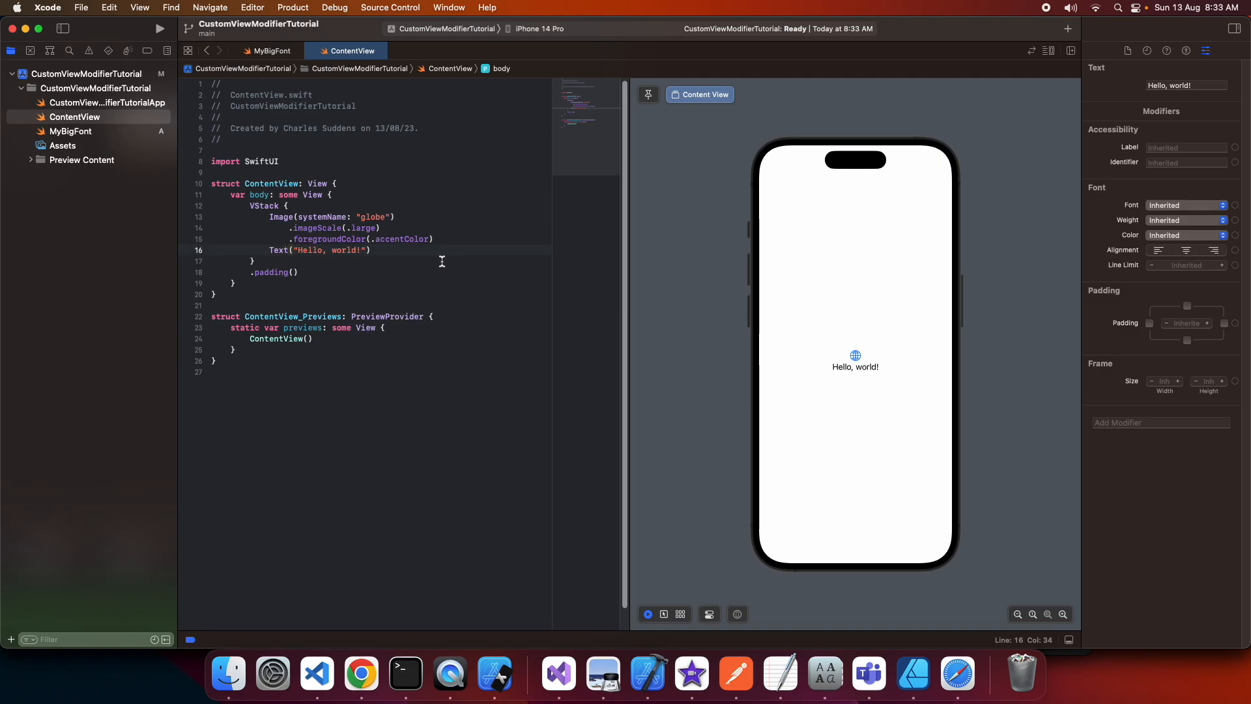
pyautogui.write('.big(')
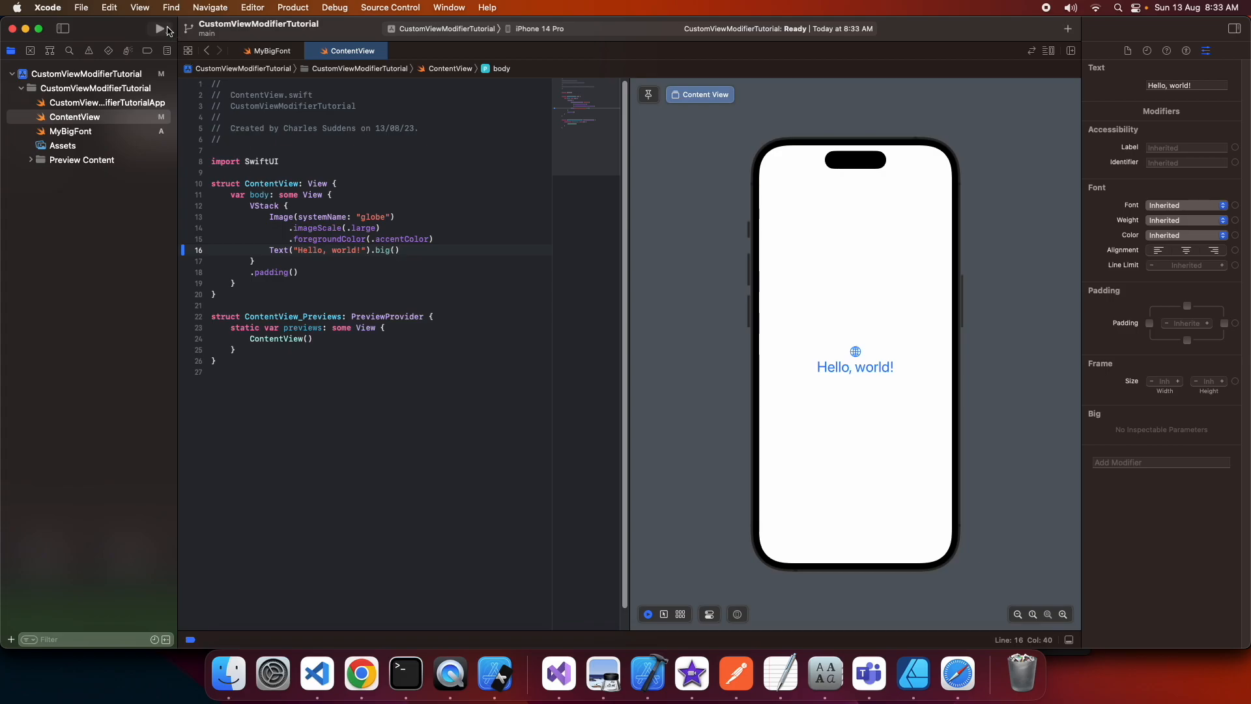
# Step: Build and run the app on the iPhone 14 Pro Simulator
pyautogui.click(159, 29)
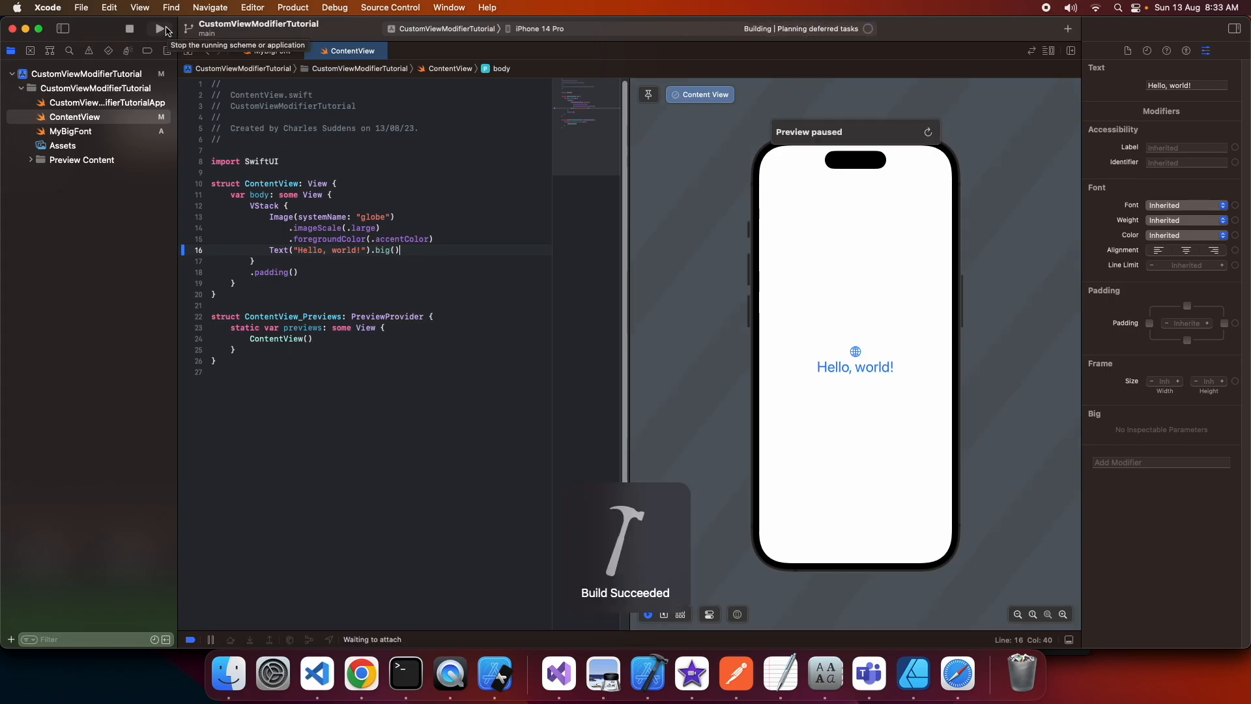
pyautogui.click(159, 28)
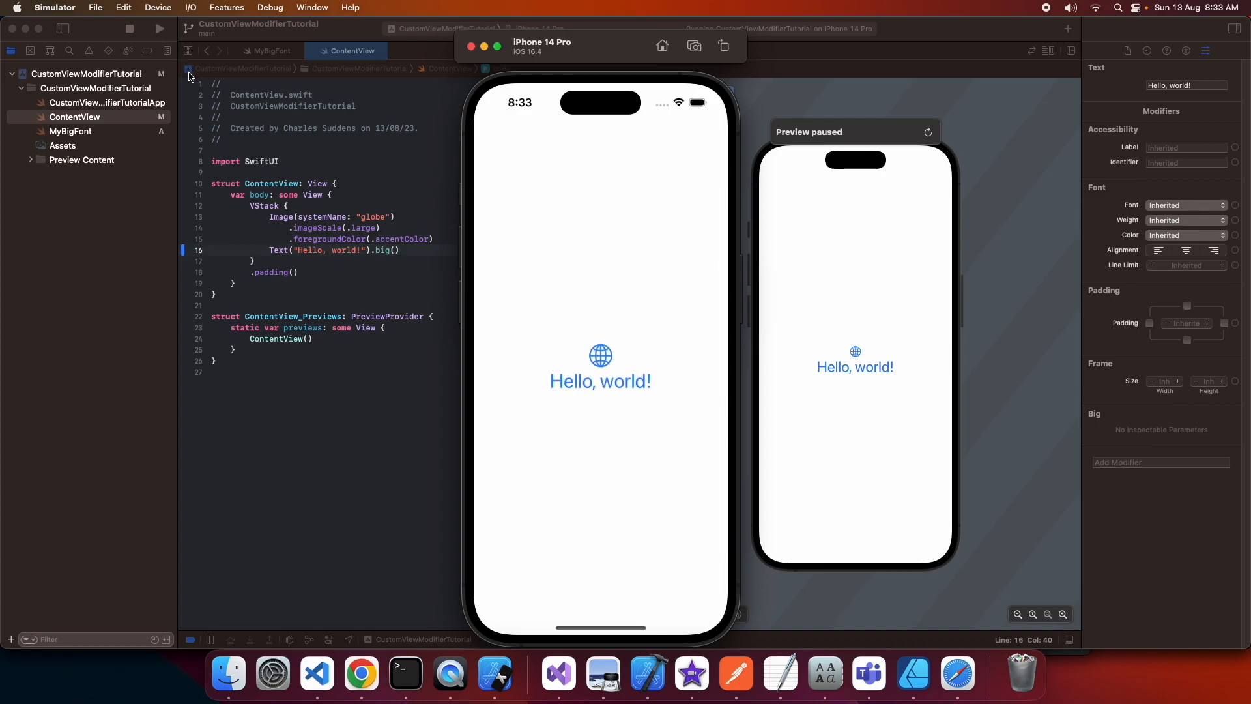
pyautogui.moveTo(1043, 14)
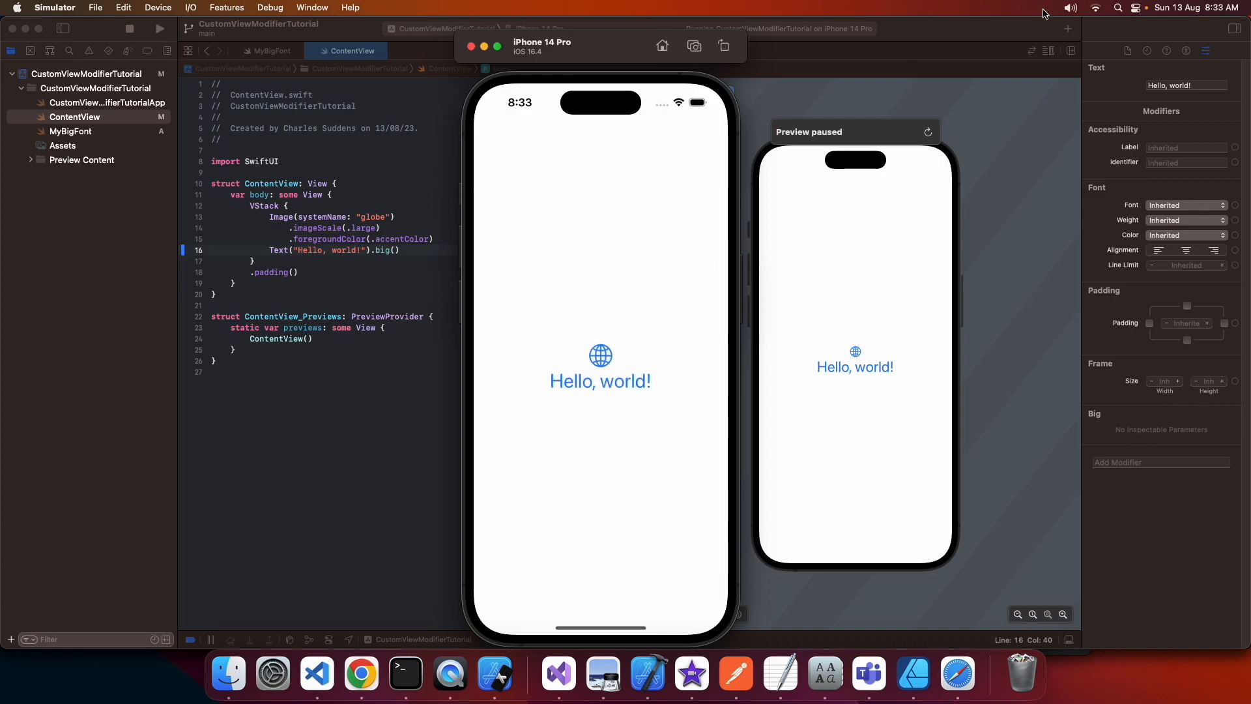